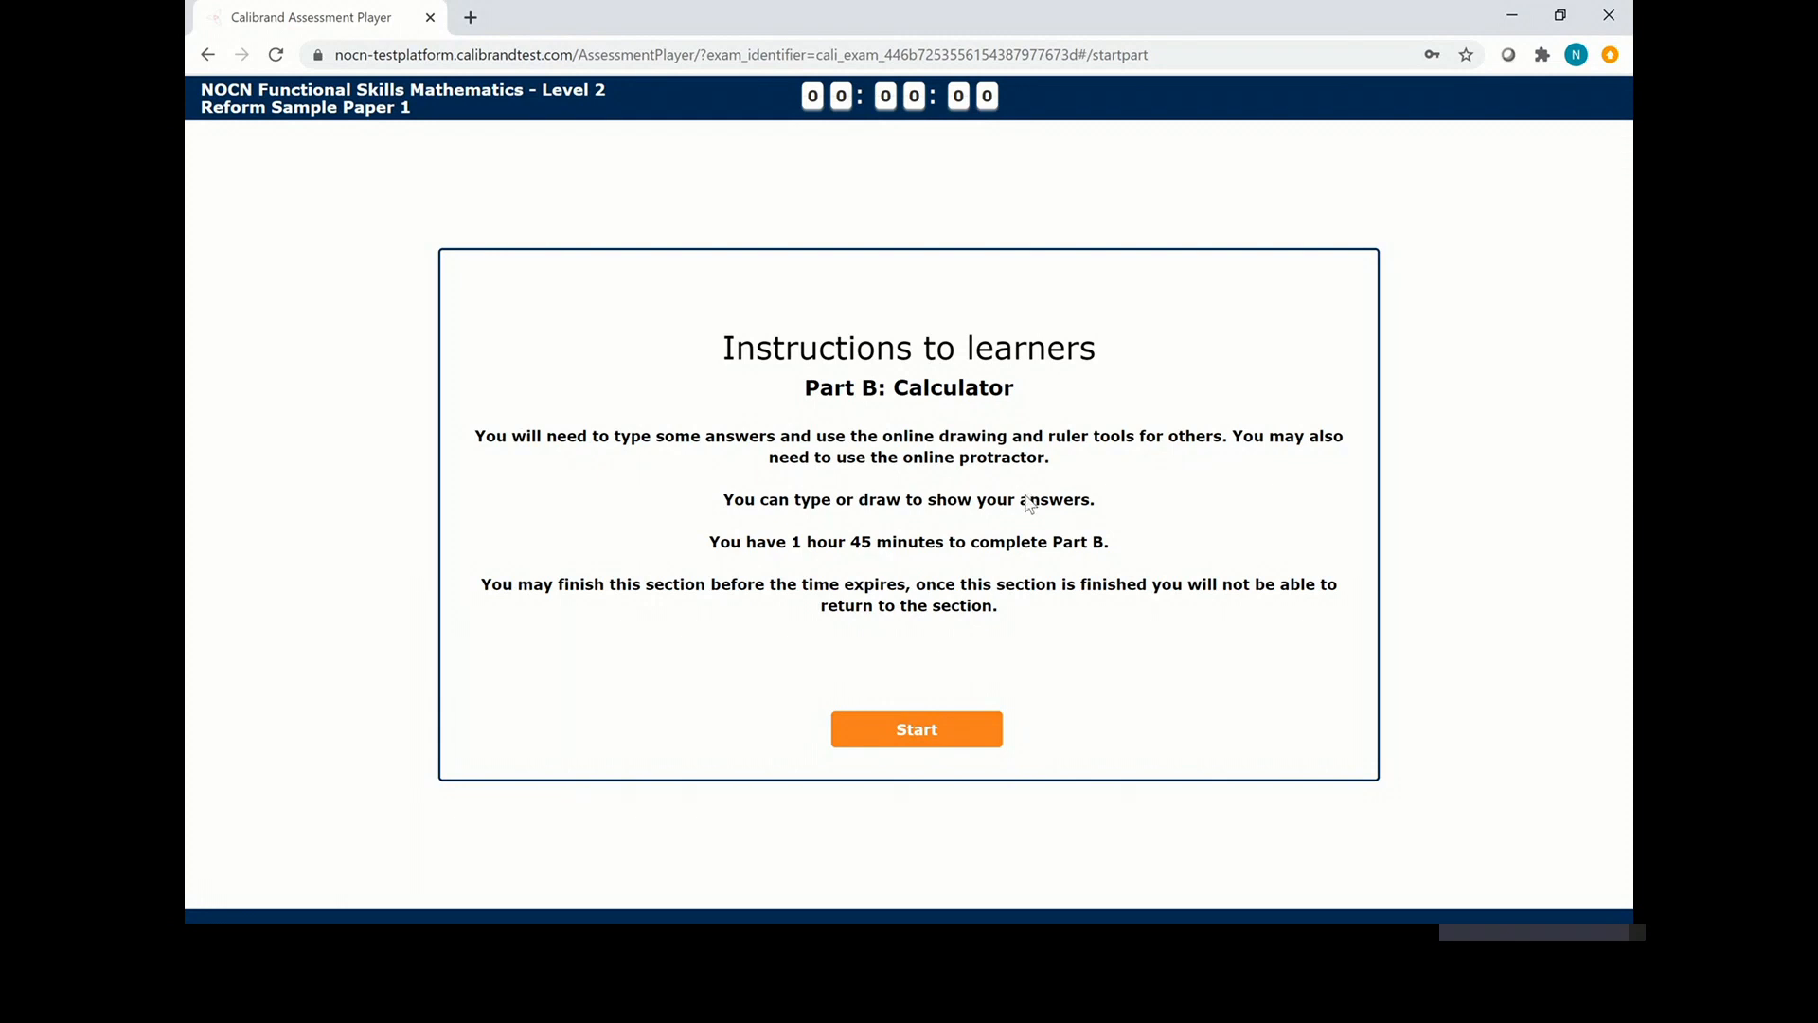
Start Part B of the assessment to reach Question 9 on lorry capacity.
left_click(915, 727)
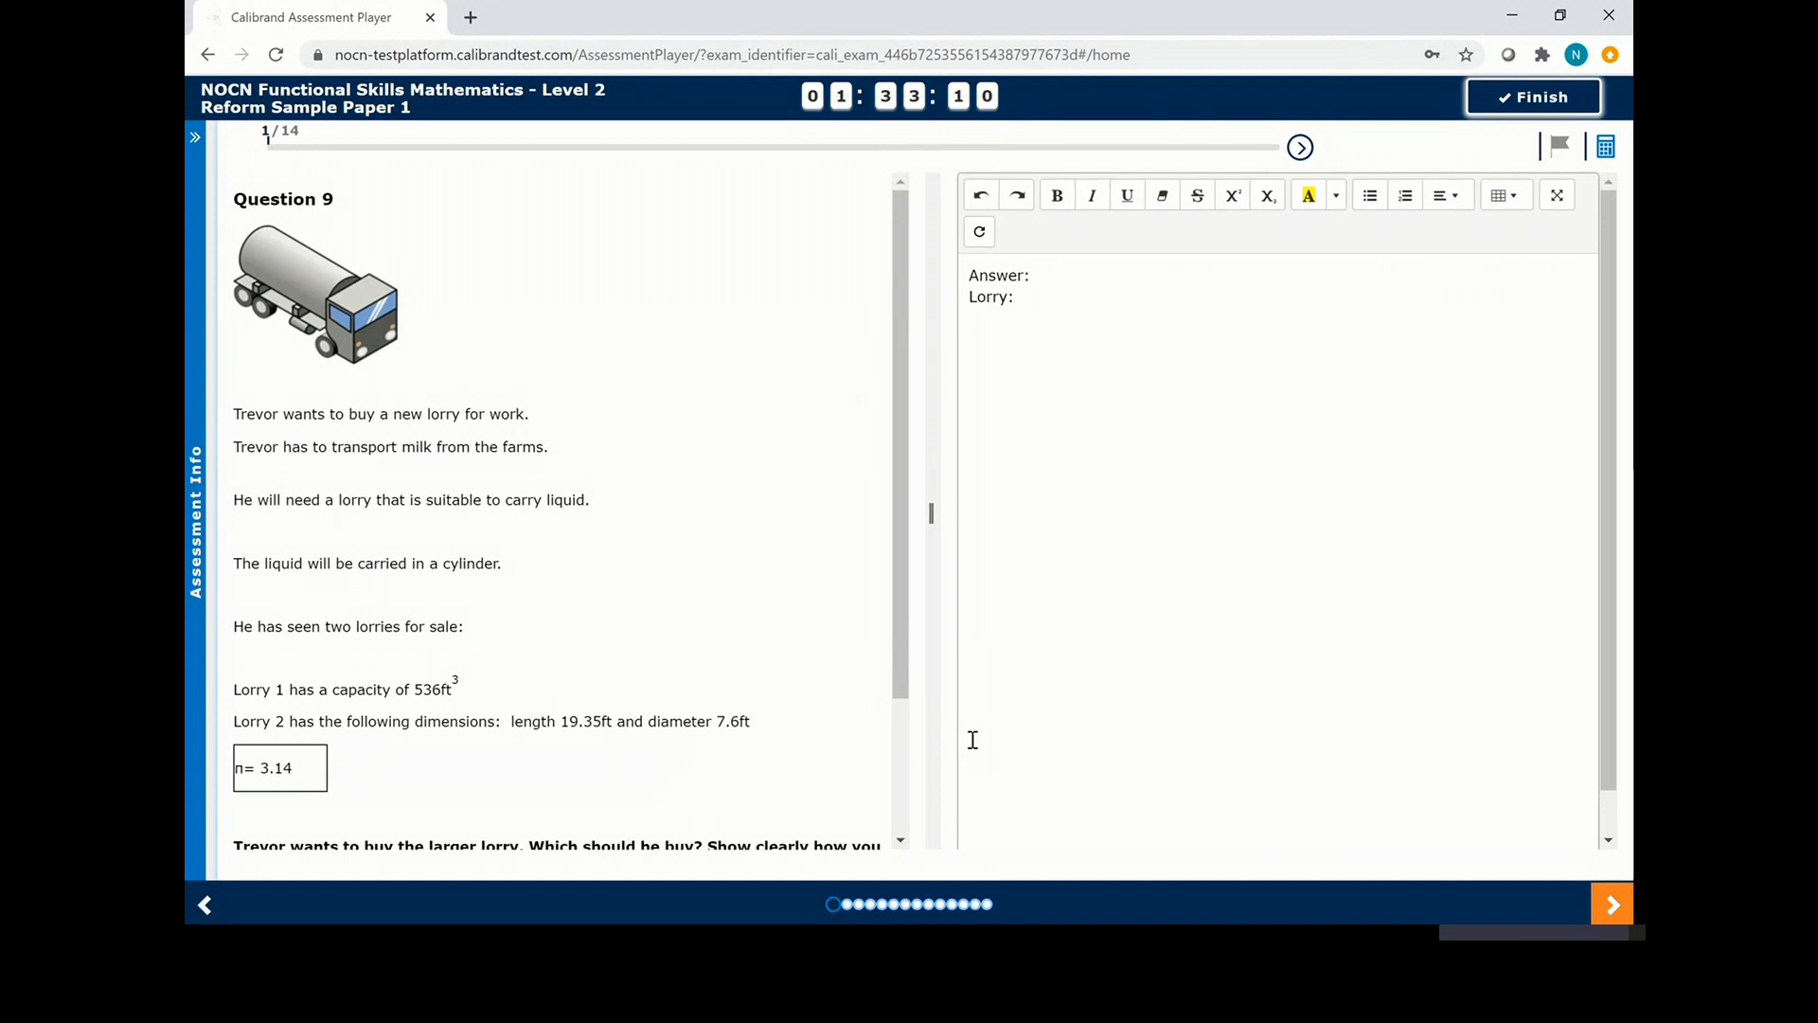
mouse_move(872, 744)
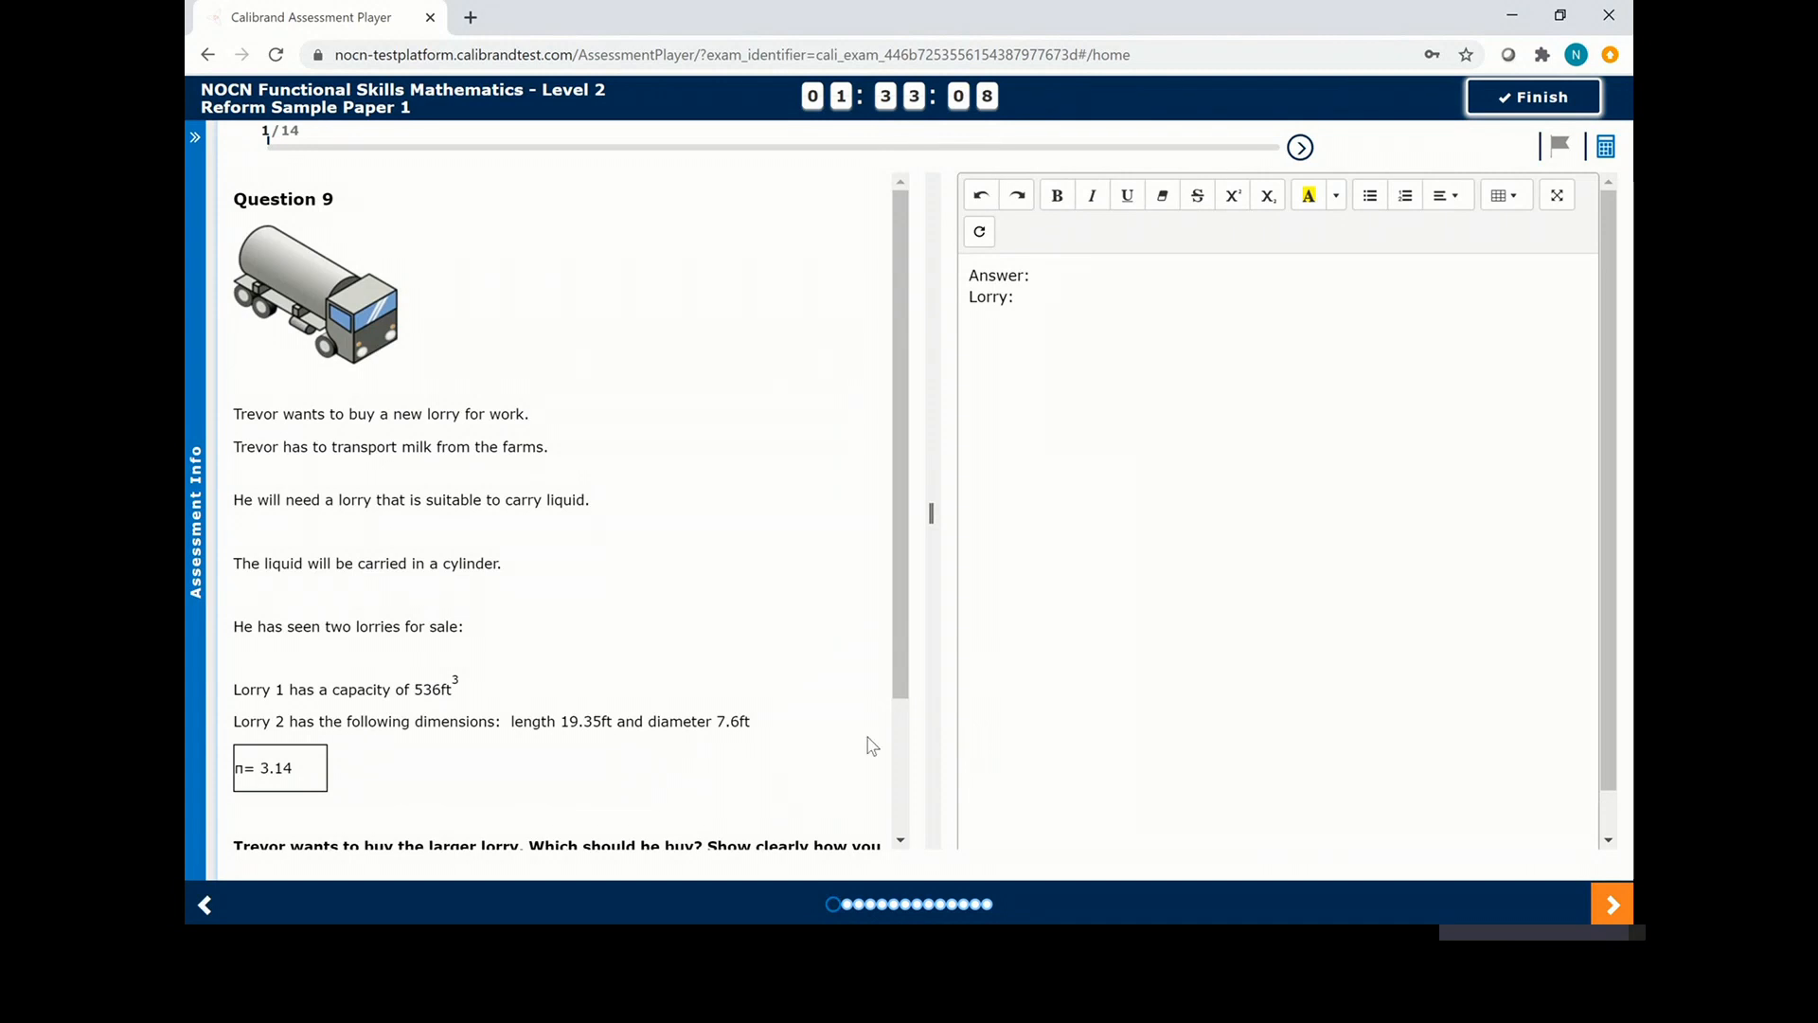
mouse_move(1030, 401)
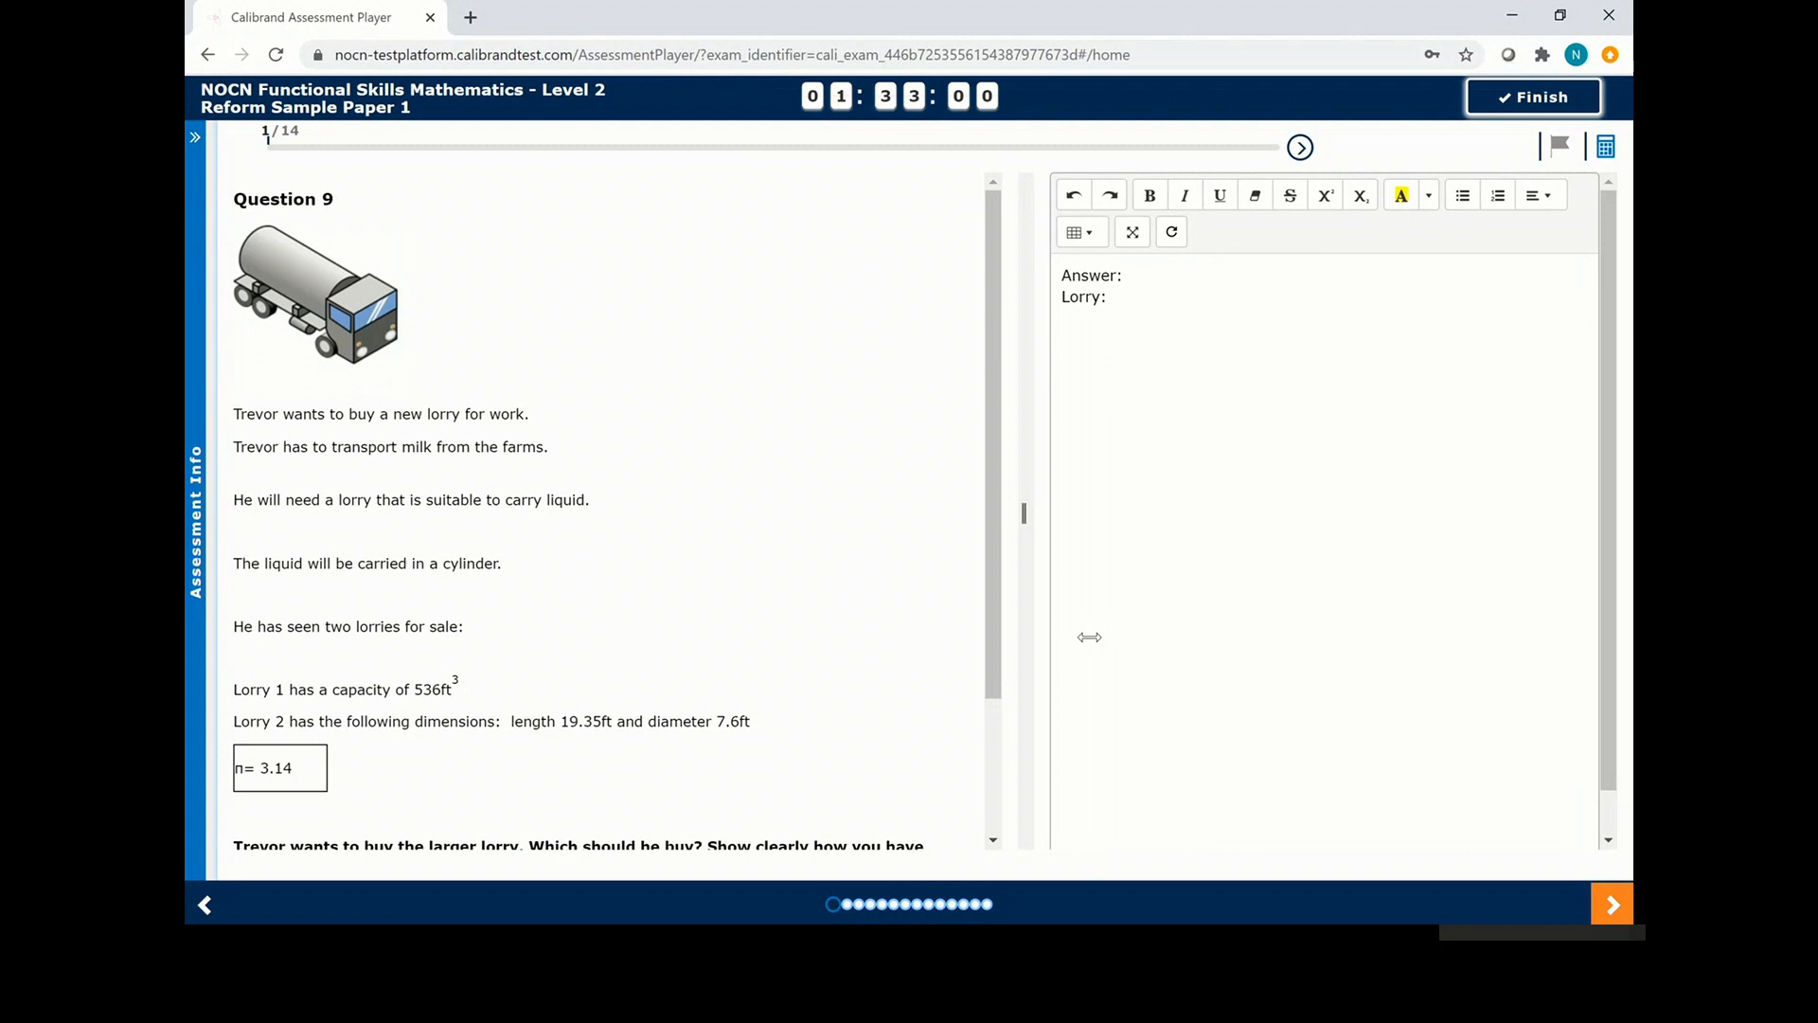
mouse_move(1600, 174)
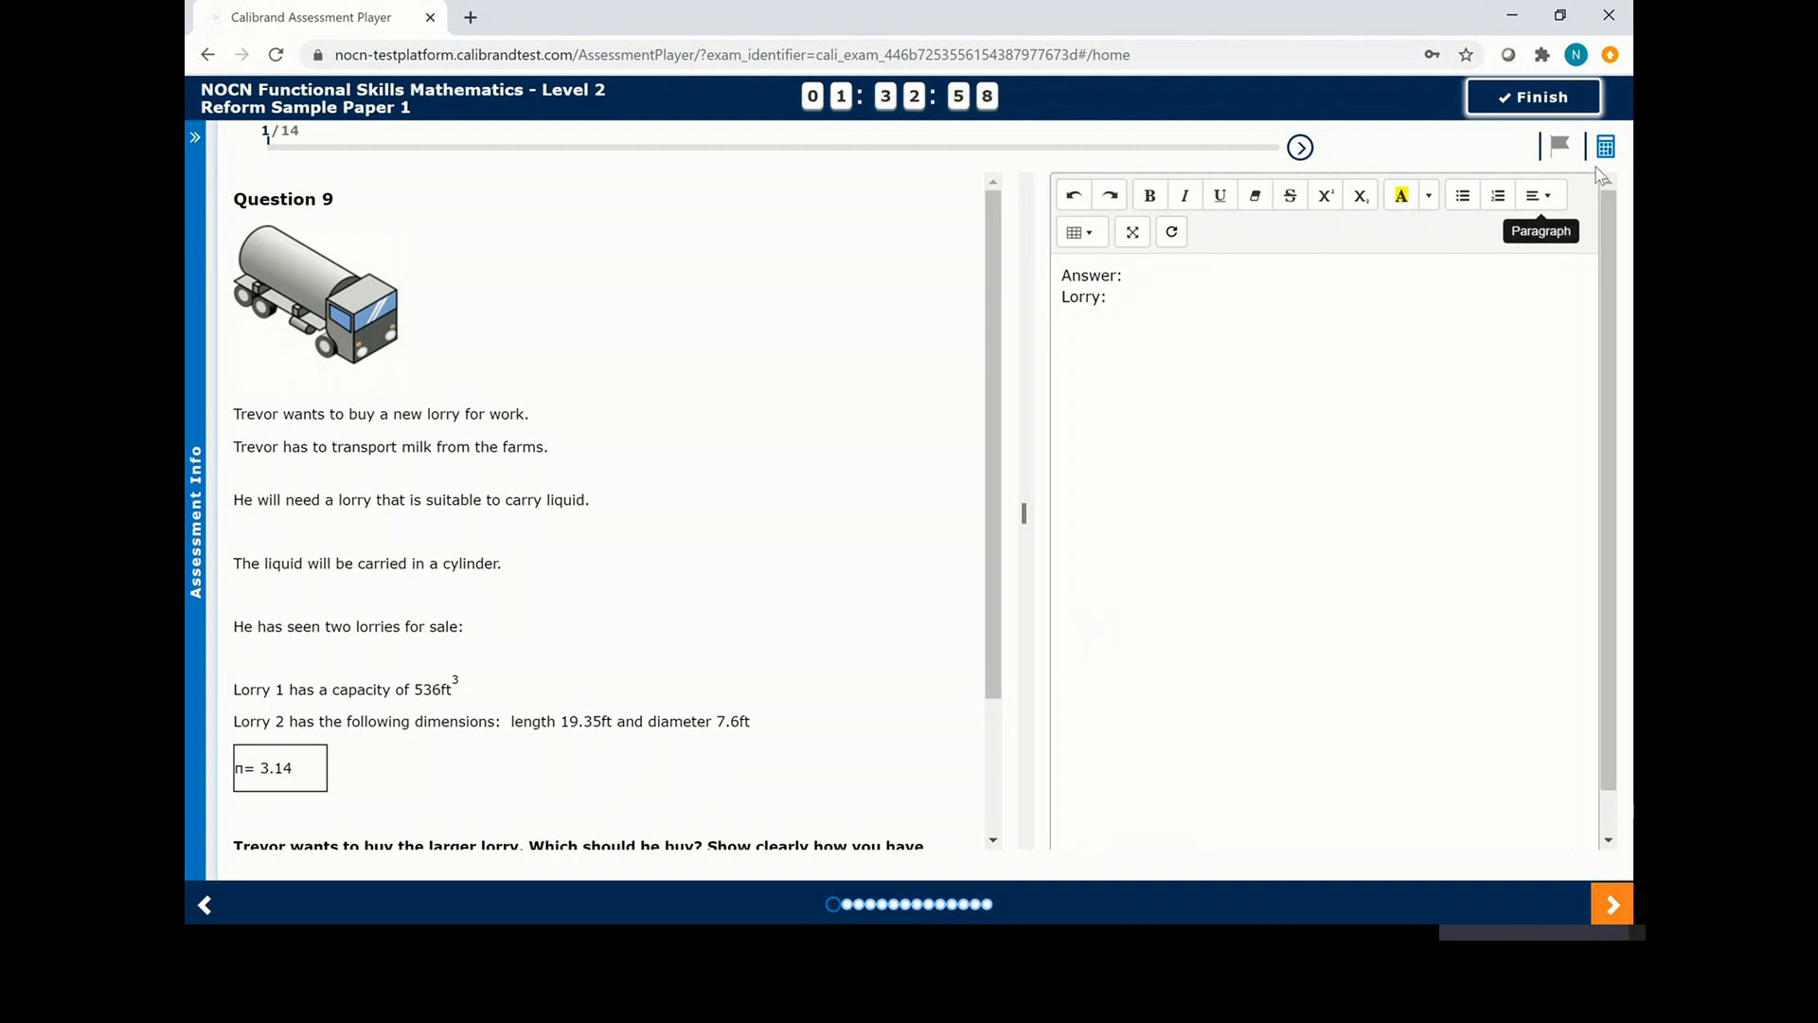
left_click(1604, 146)
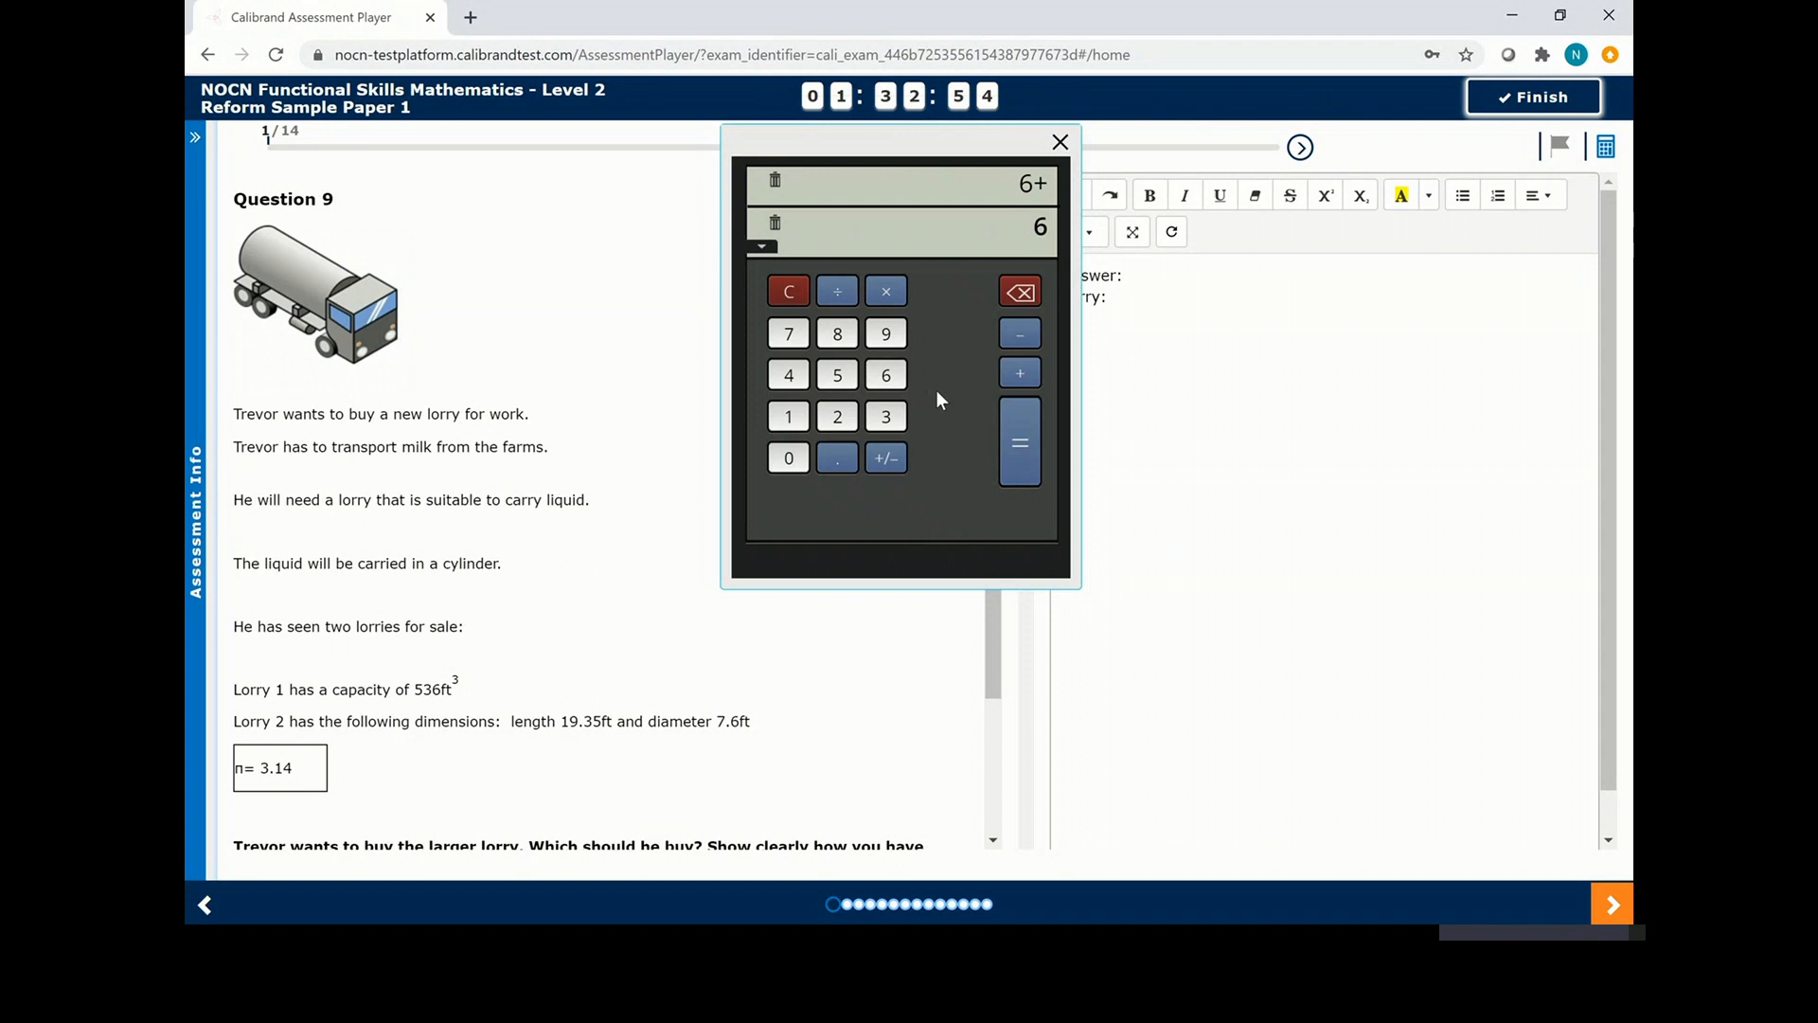
left_click(1019, 441)
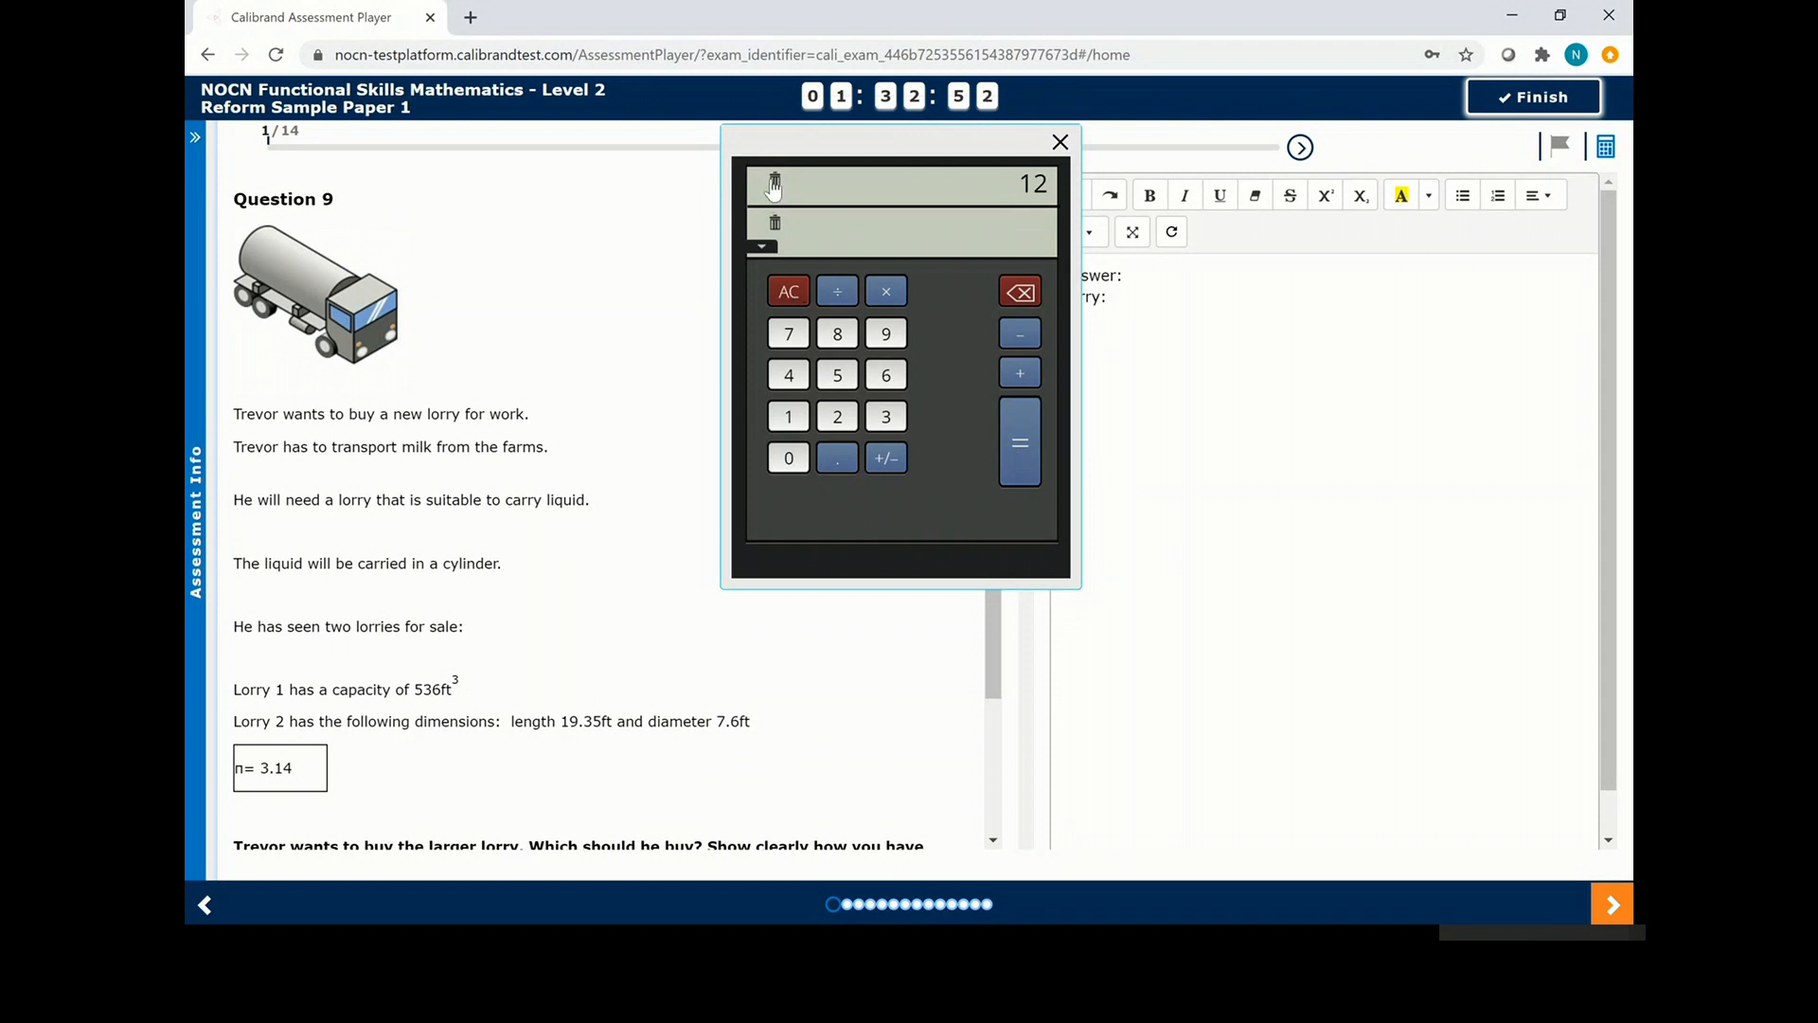
left_click(1057, 142)
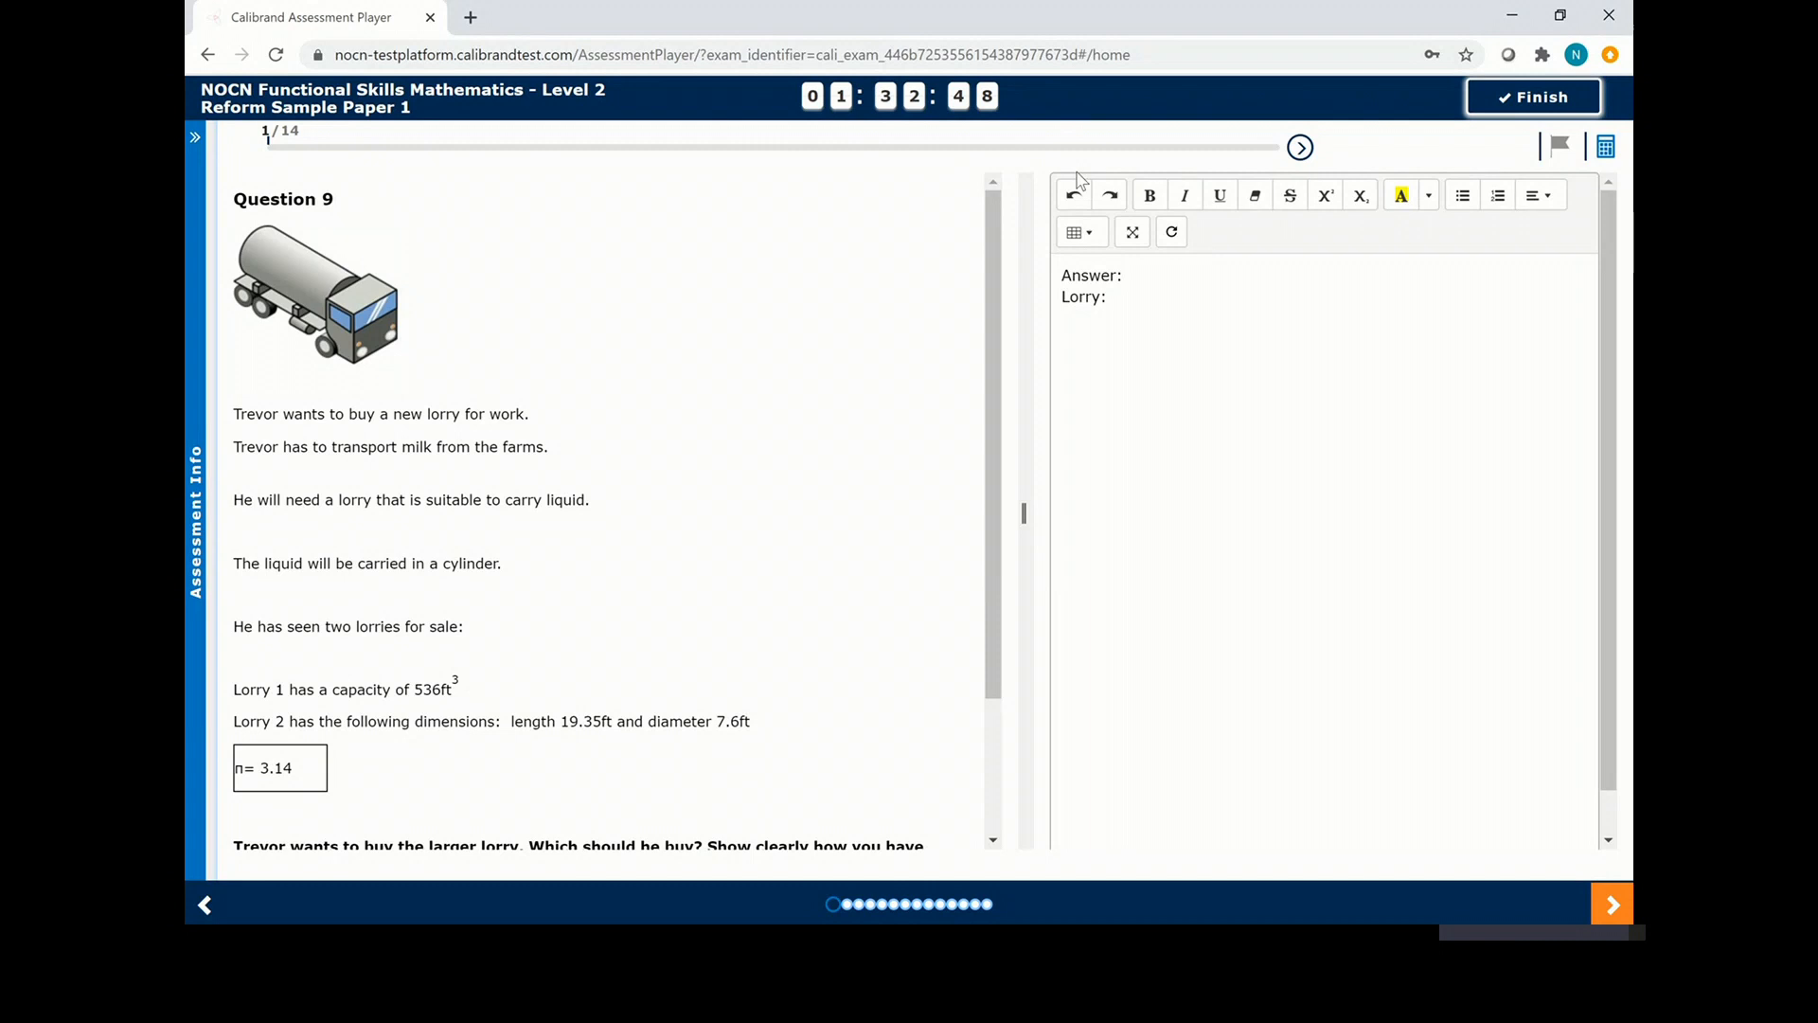
mouse_move(1356, 193)
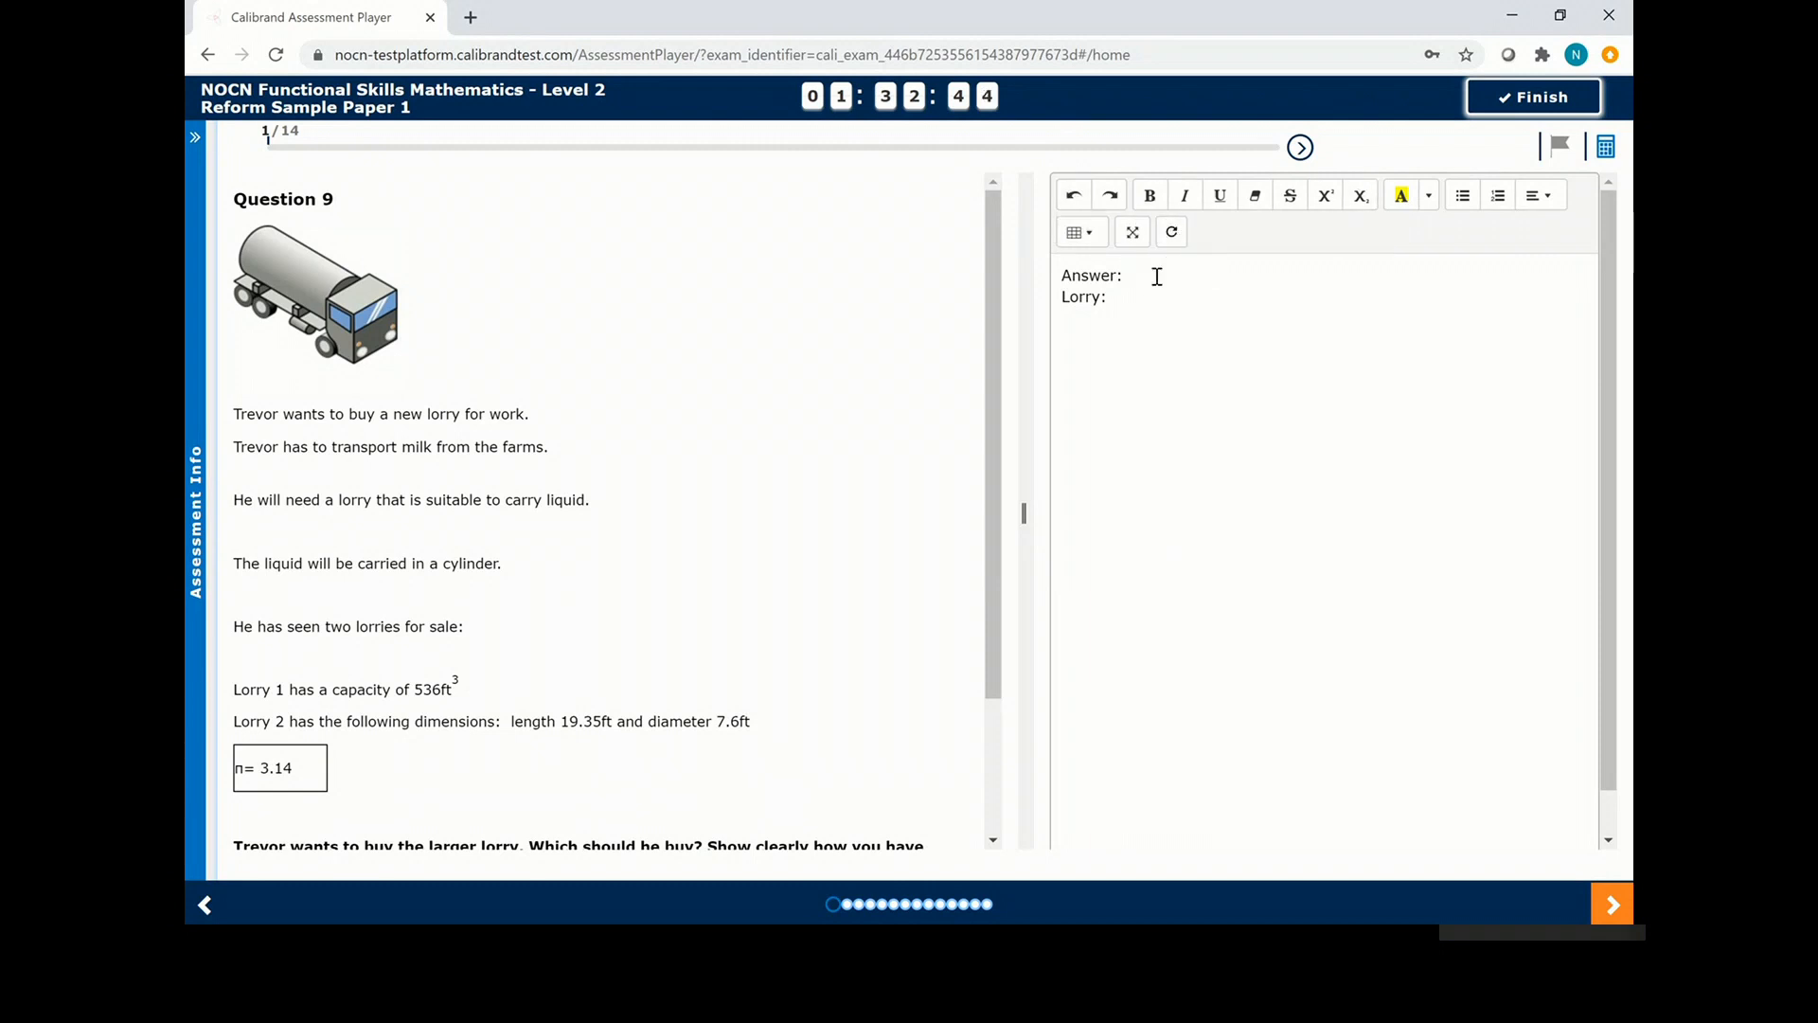
Enter '(answe' as the Question 9 answer, then move forward and back one question to 11b.
type("(answer)2")
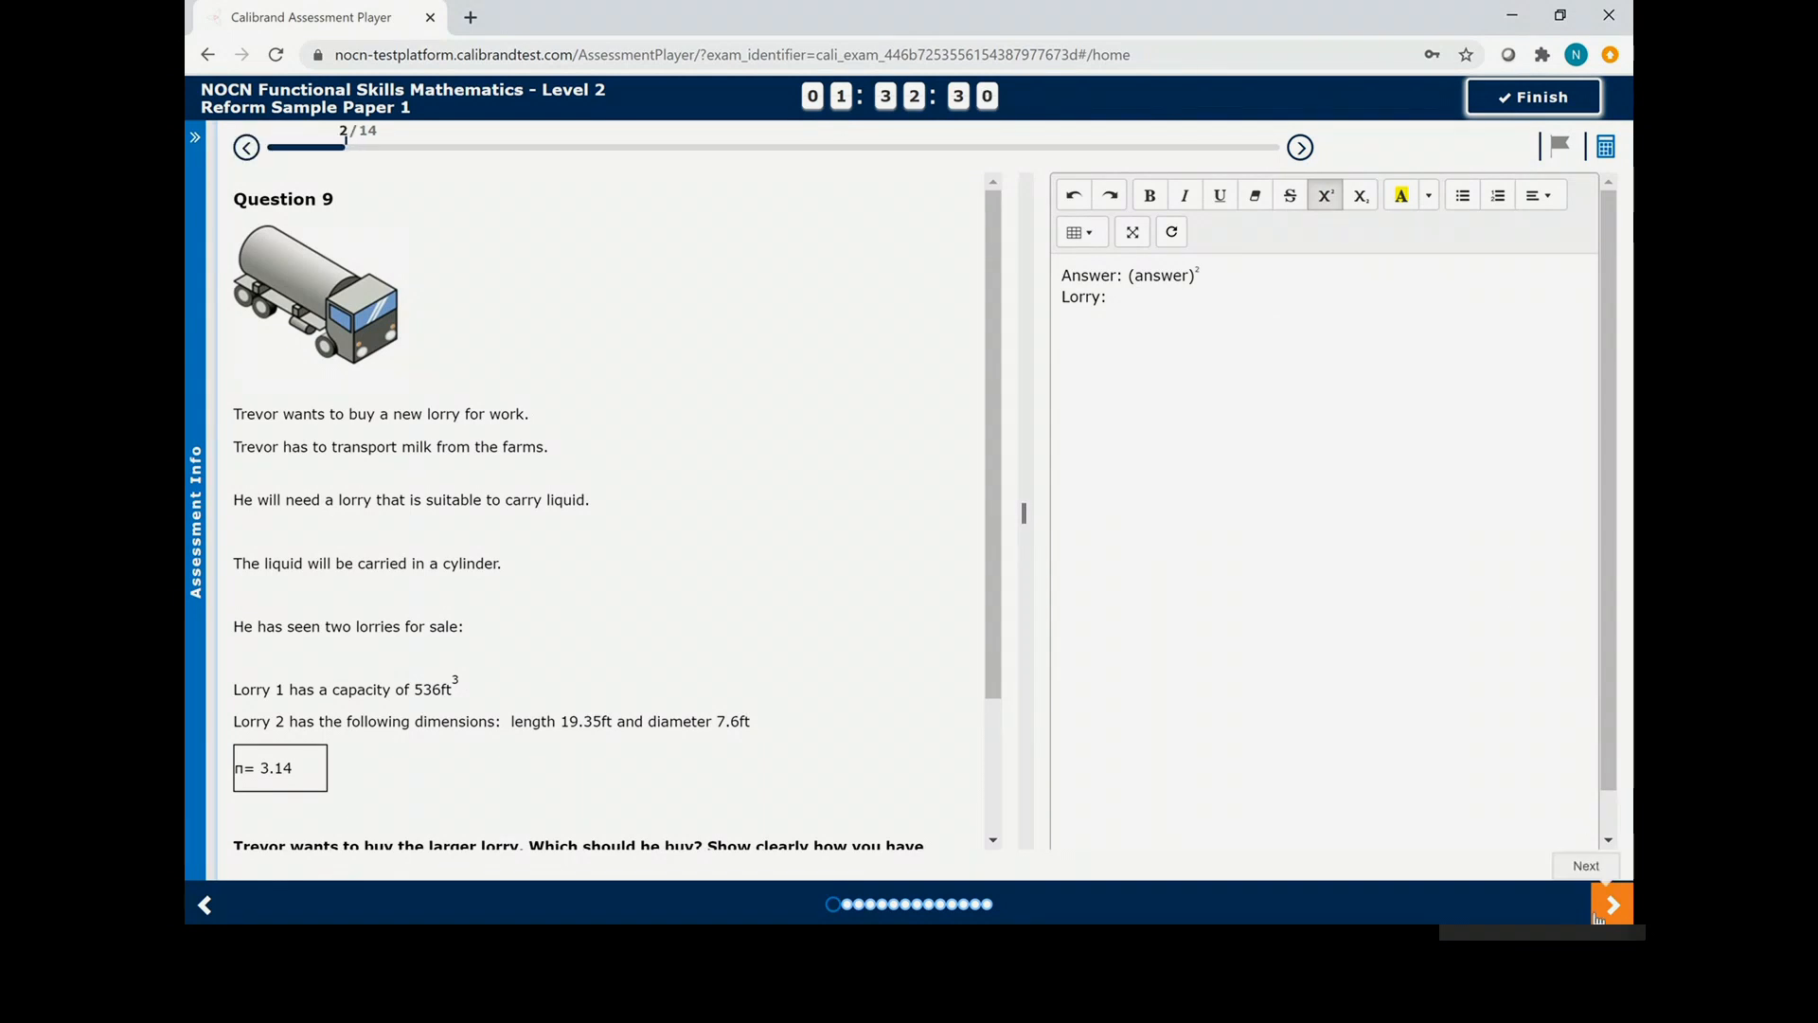
left_click(1610, 903)
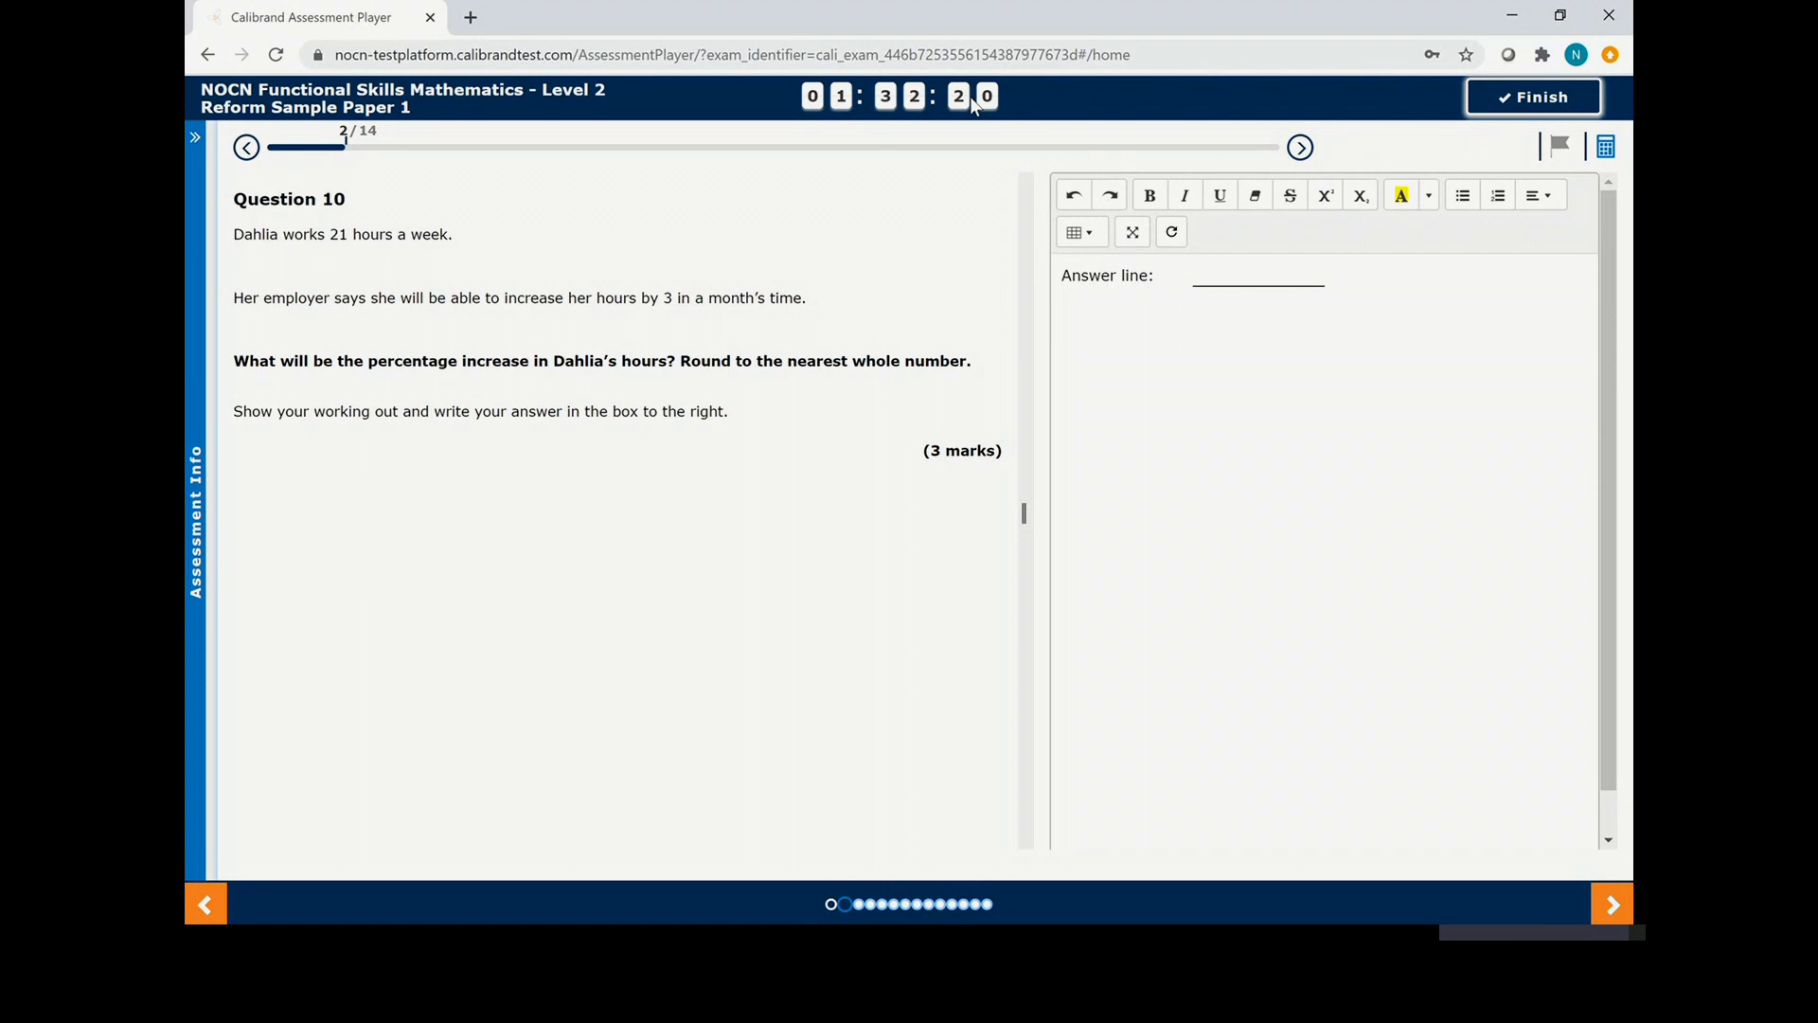
mouse_move(907, 903)
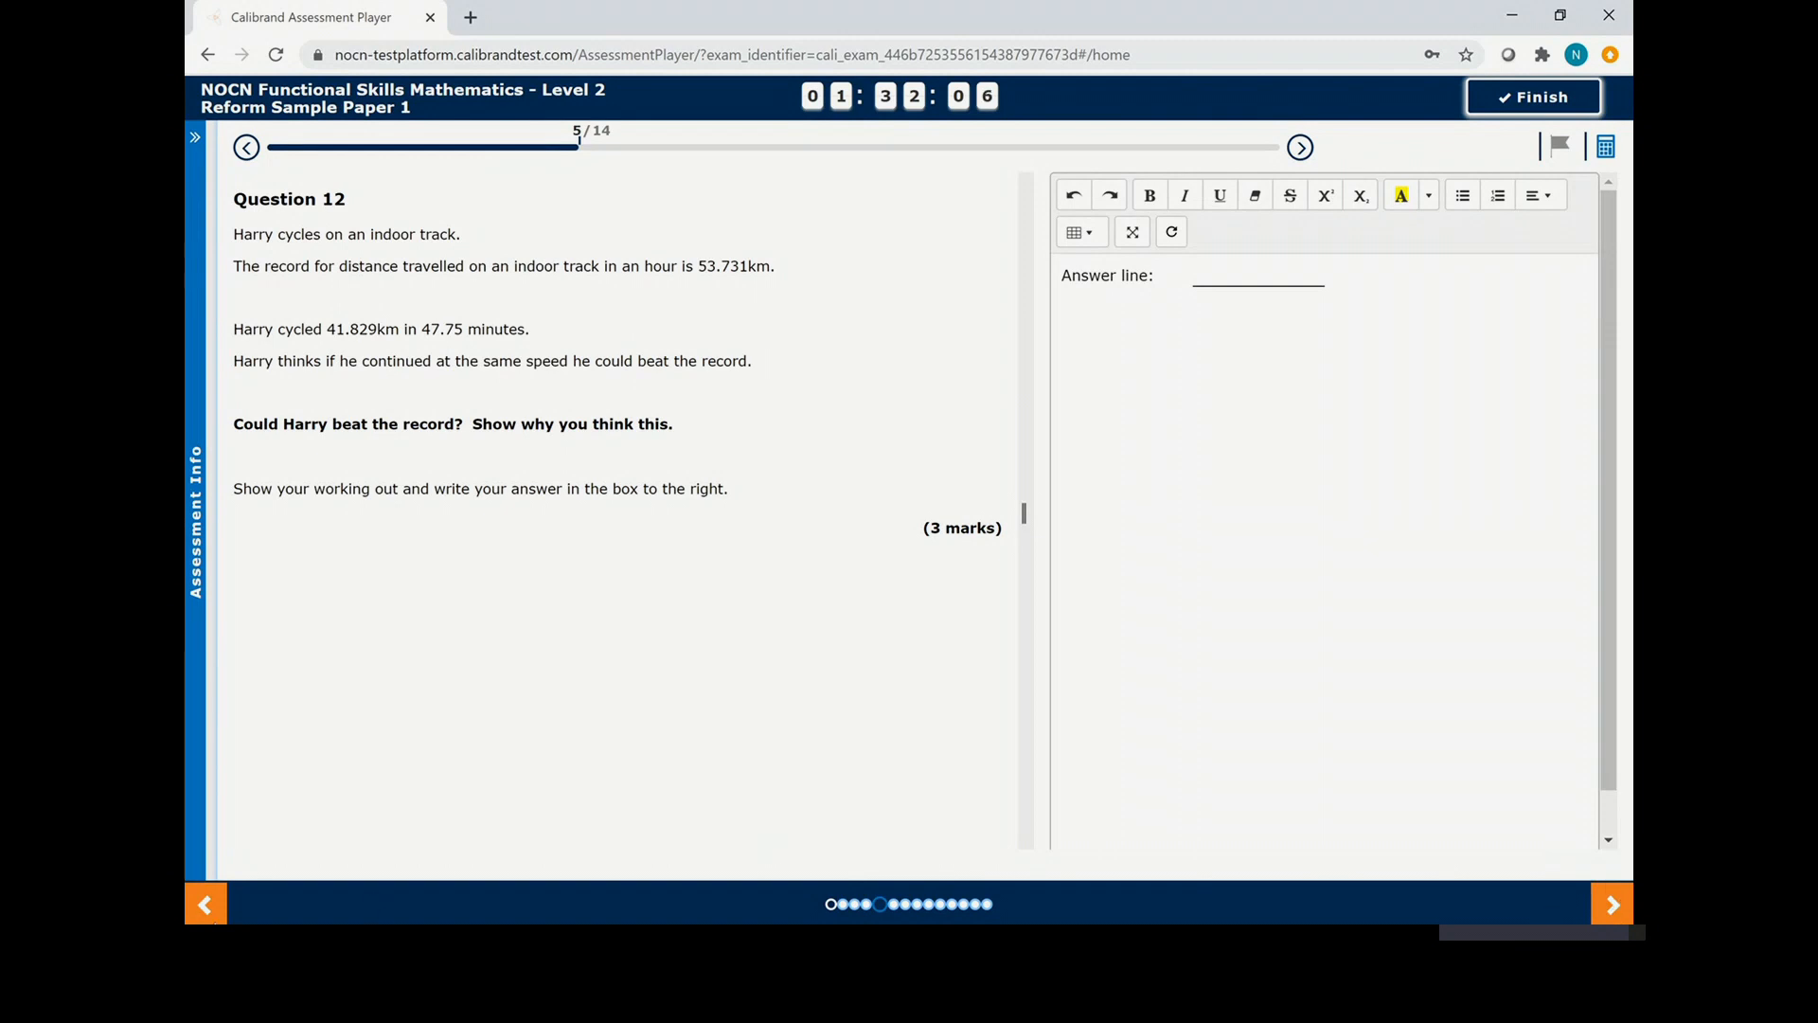
left_click(205, 903)
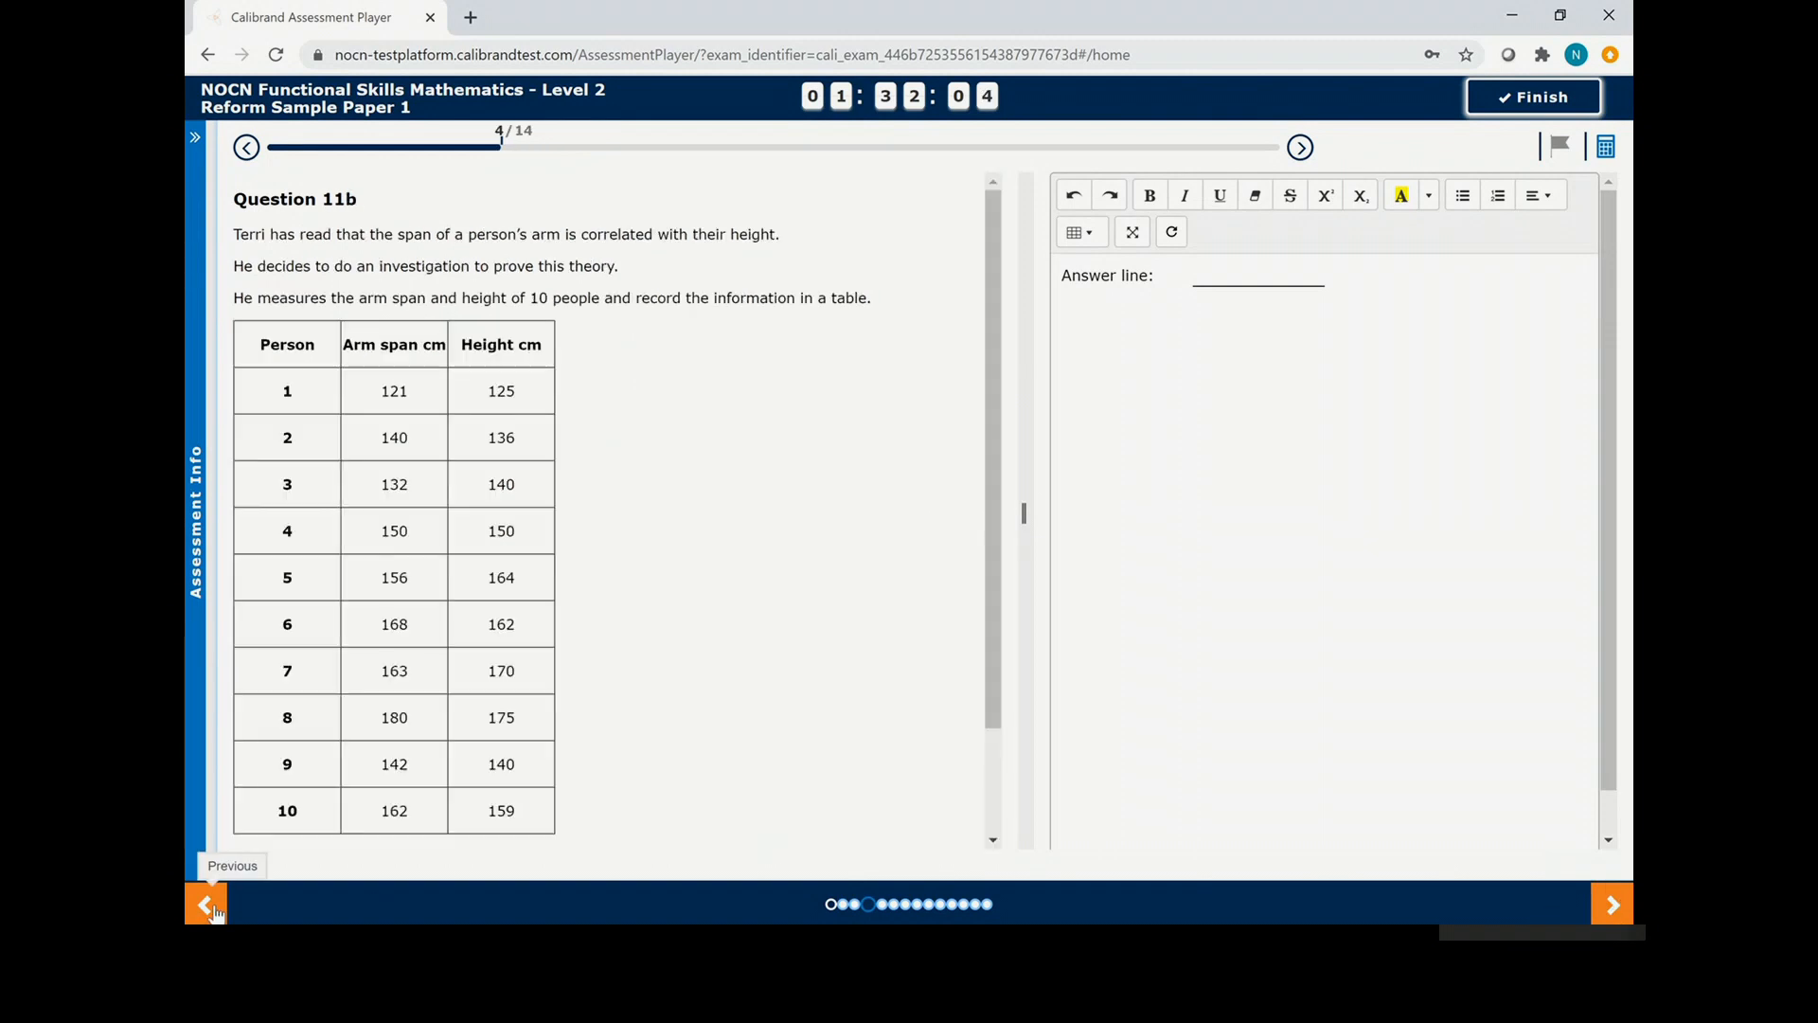
Return to Question 11a, try the ruler and protractor, then draw a vertical line on its grid.
left_click(207, 903)
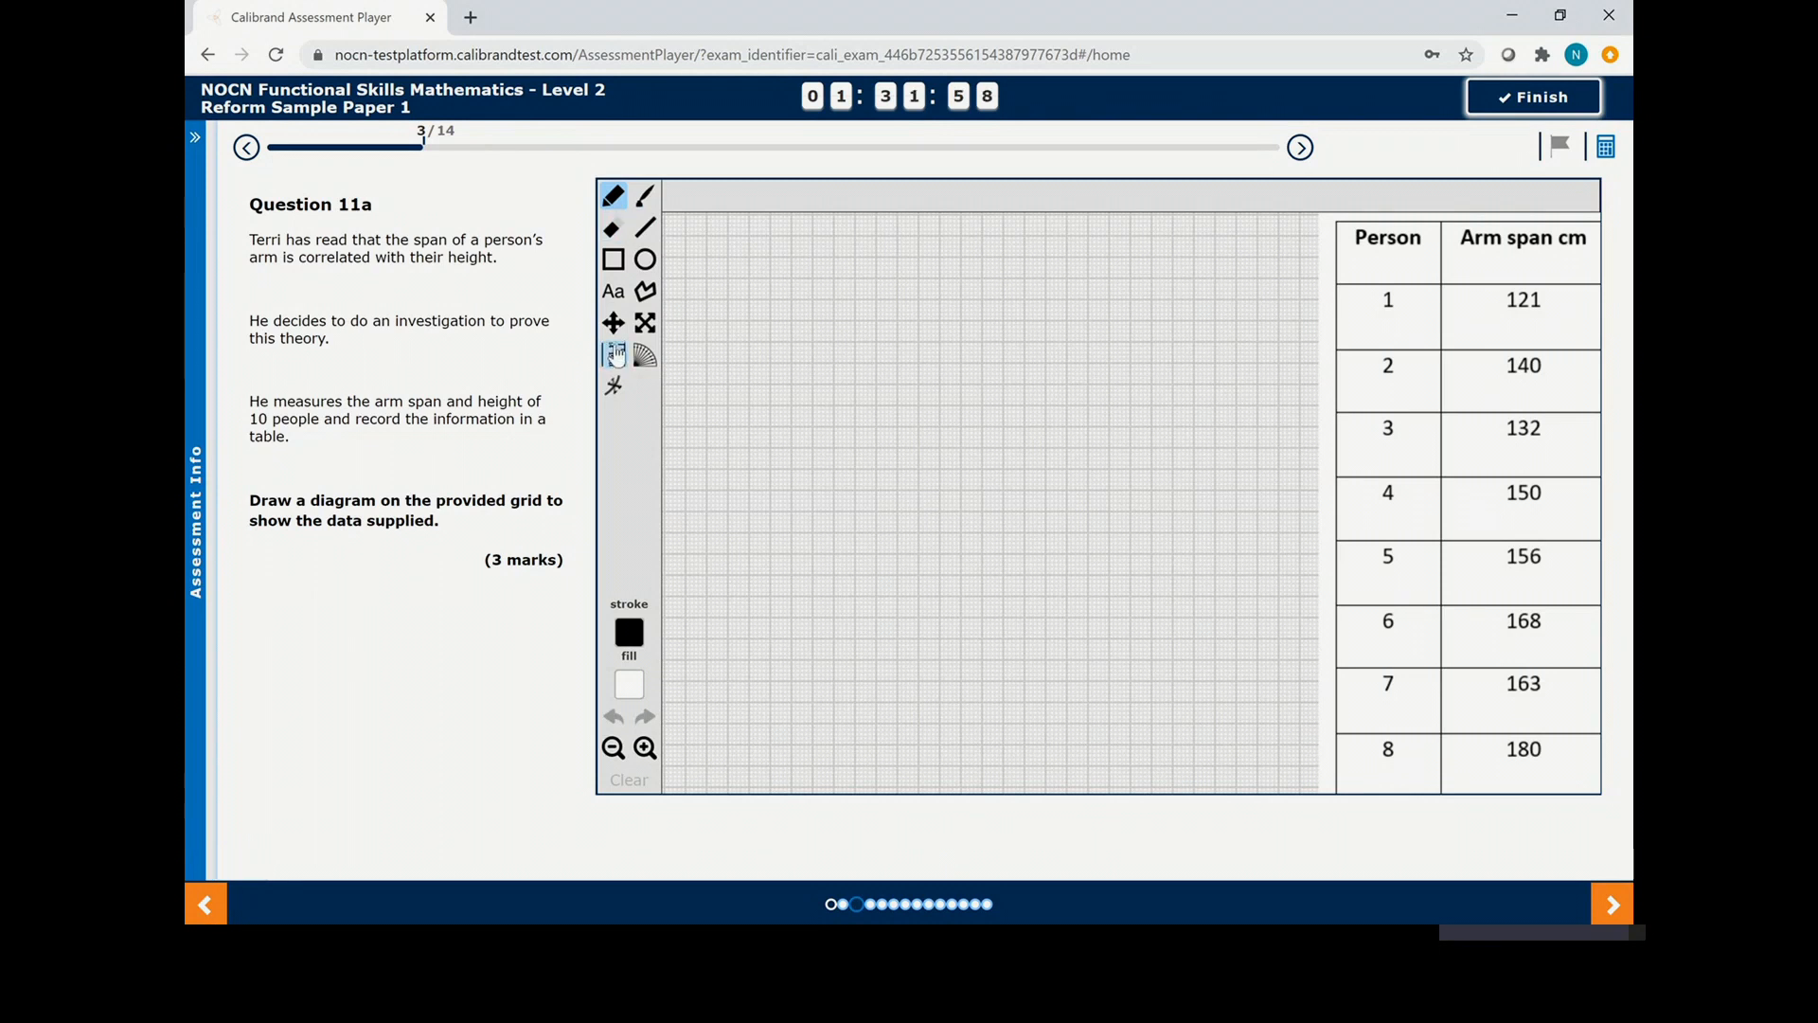
left_click(612, 354)
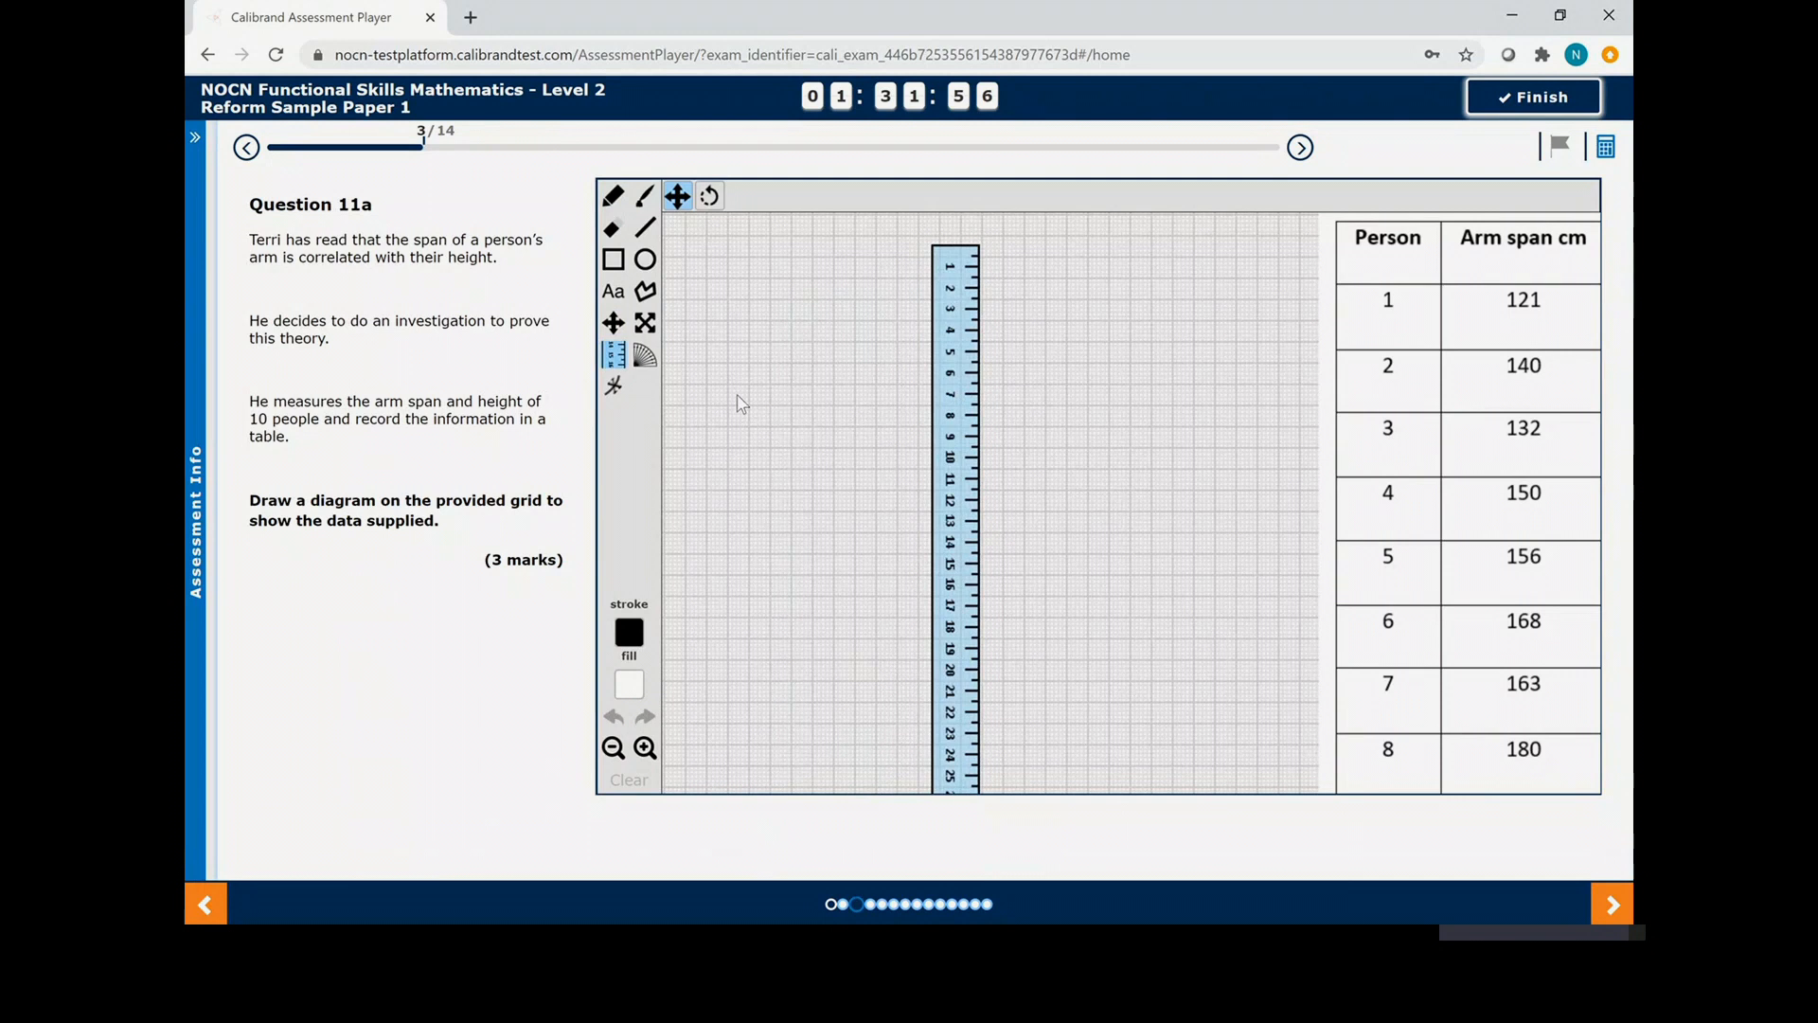
left_click(644, 354)
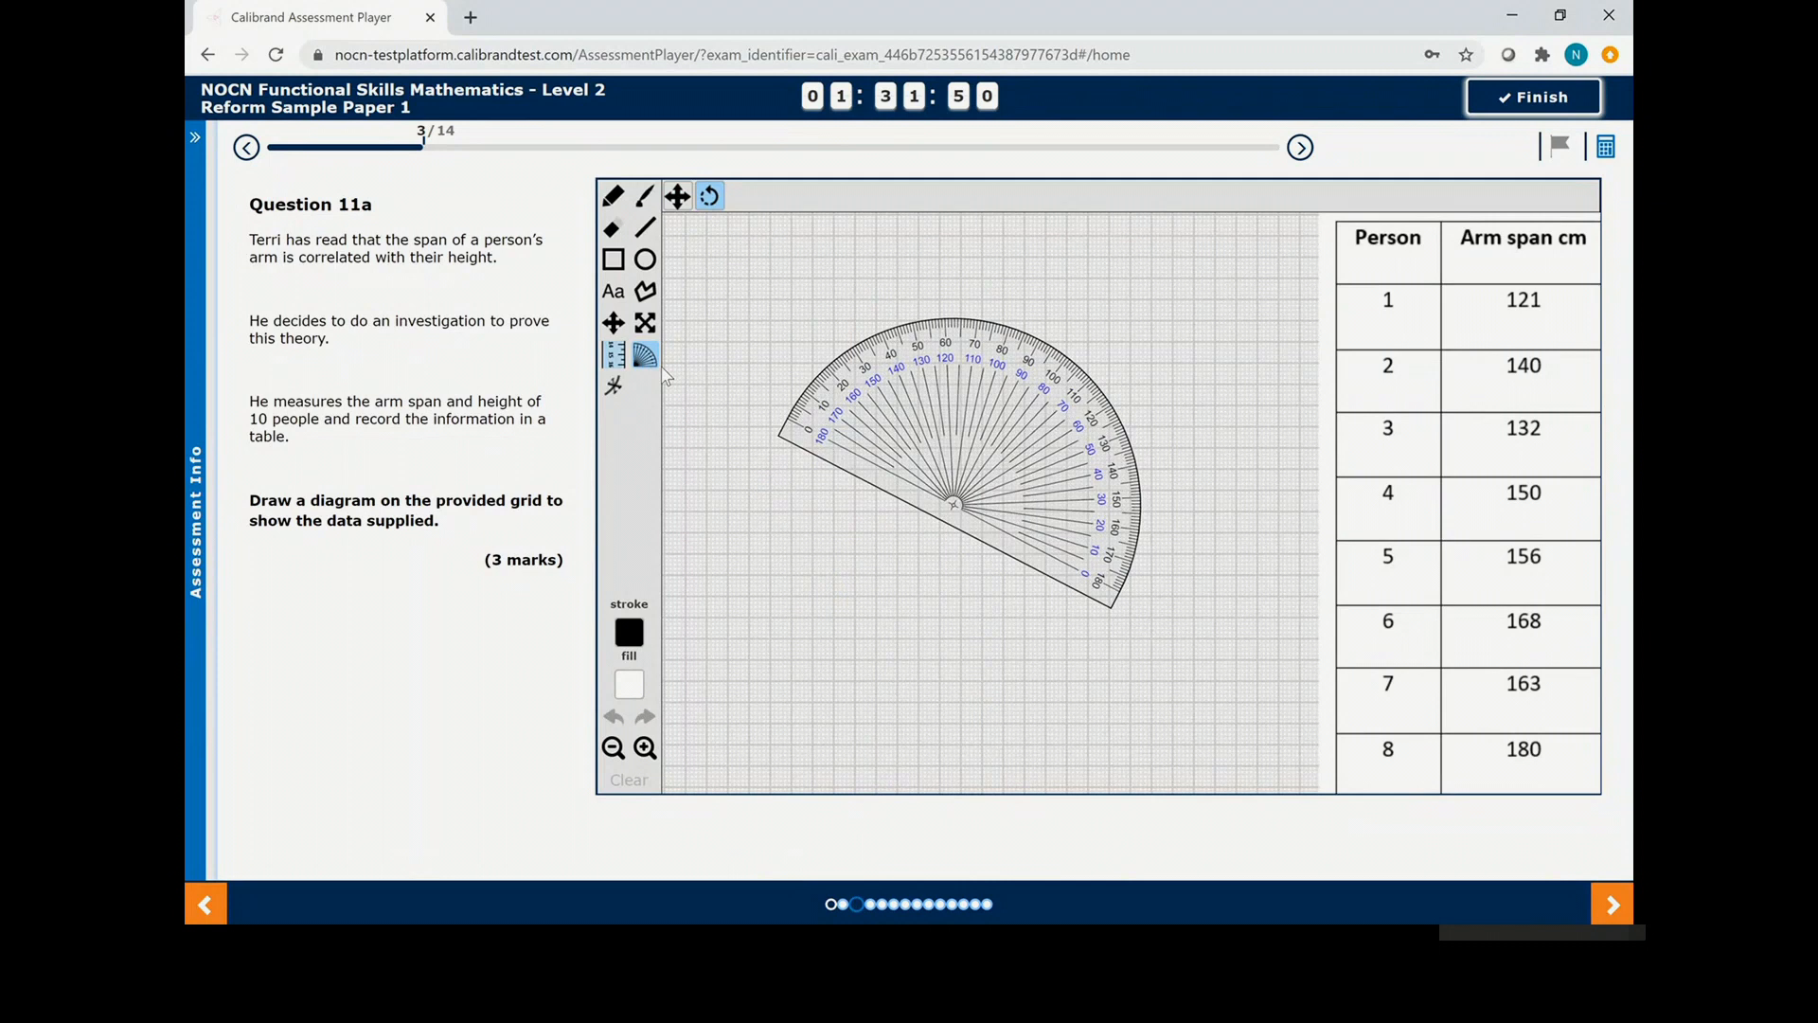
left_click(612, 354)
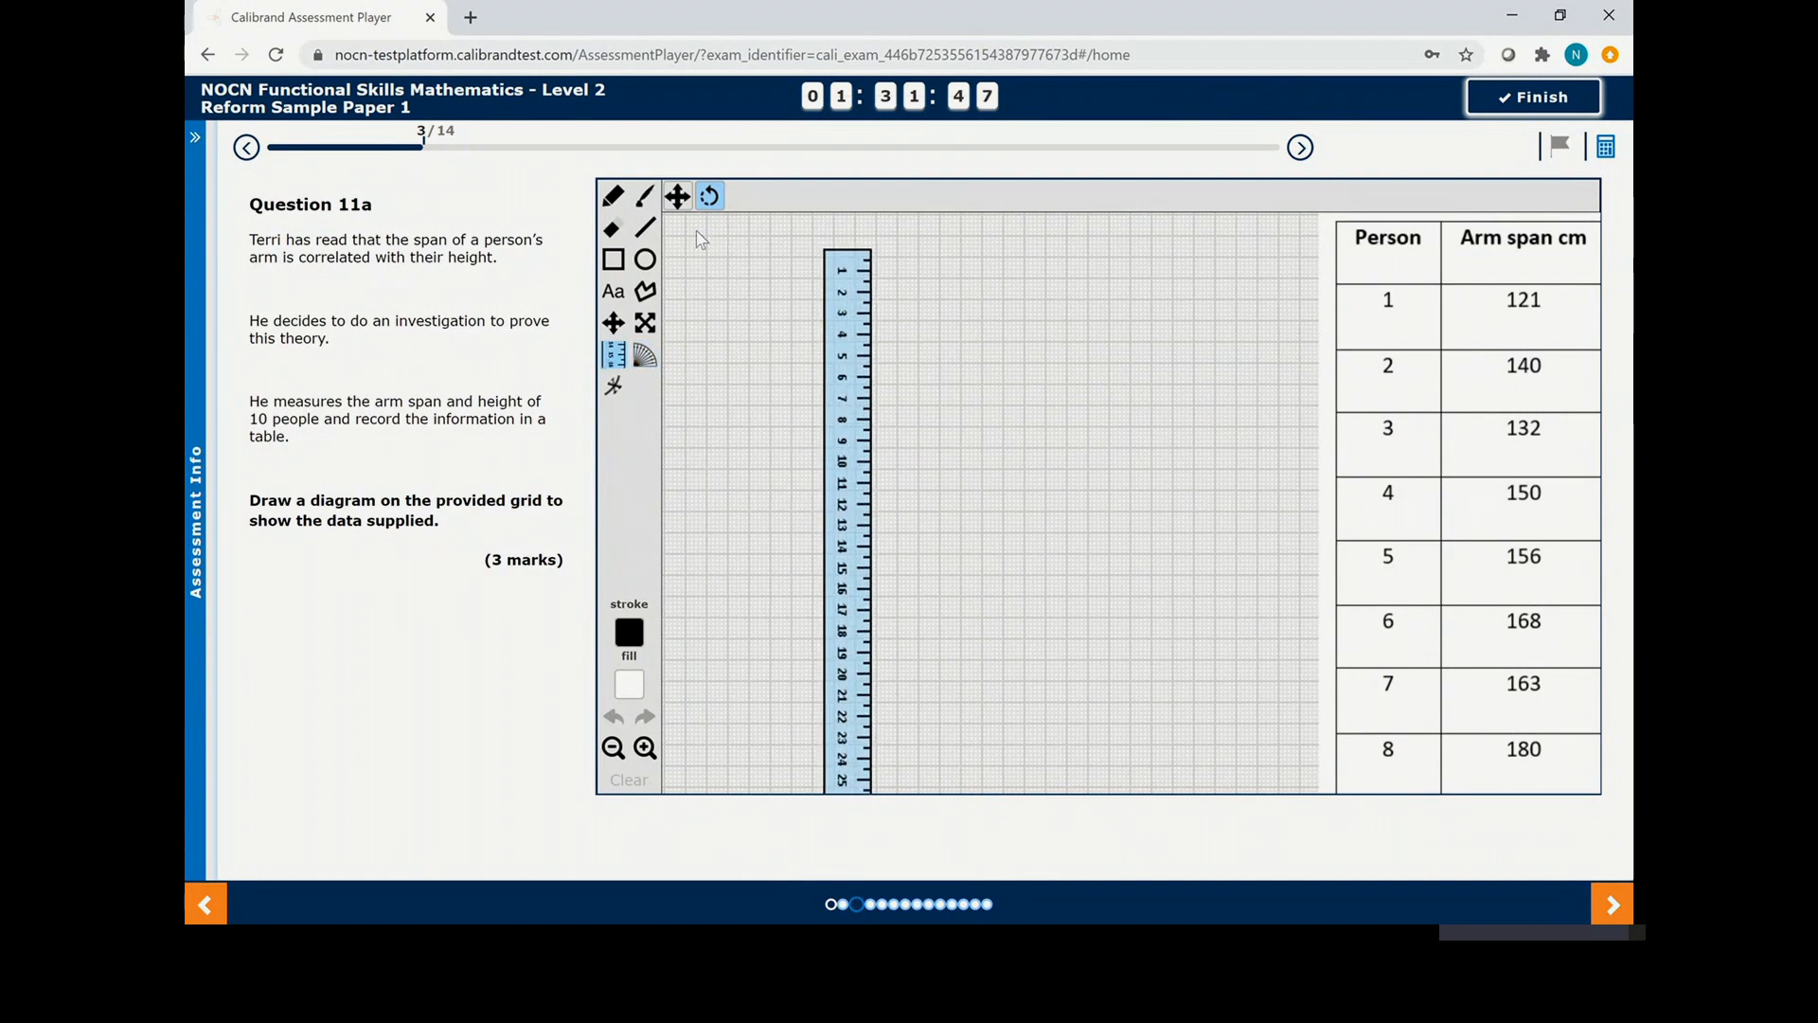
left_click(644, 195)
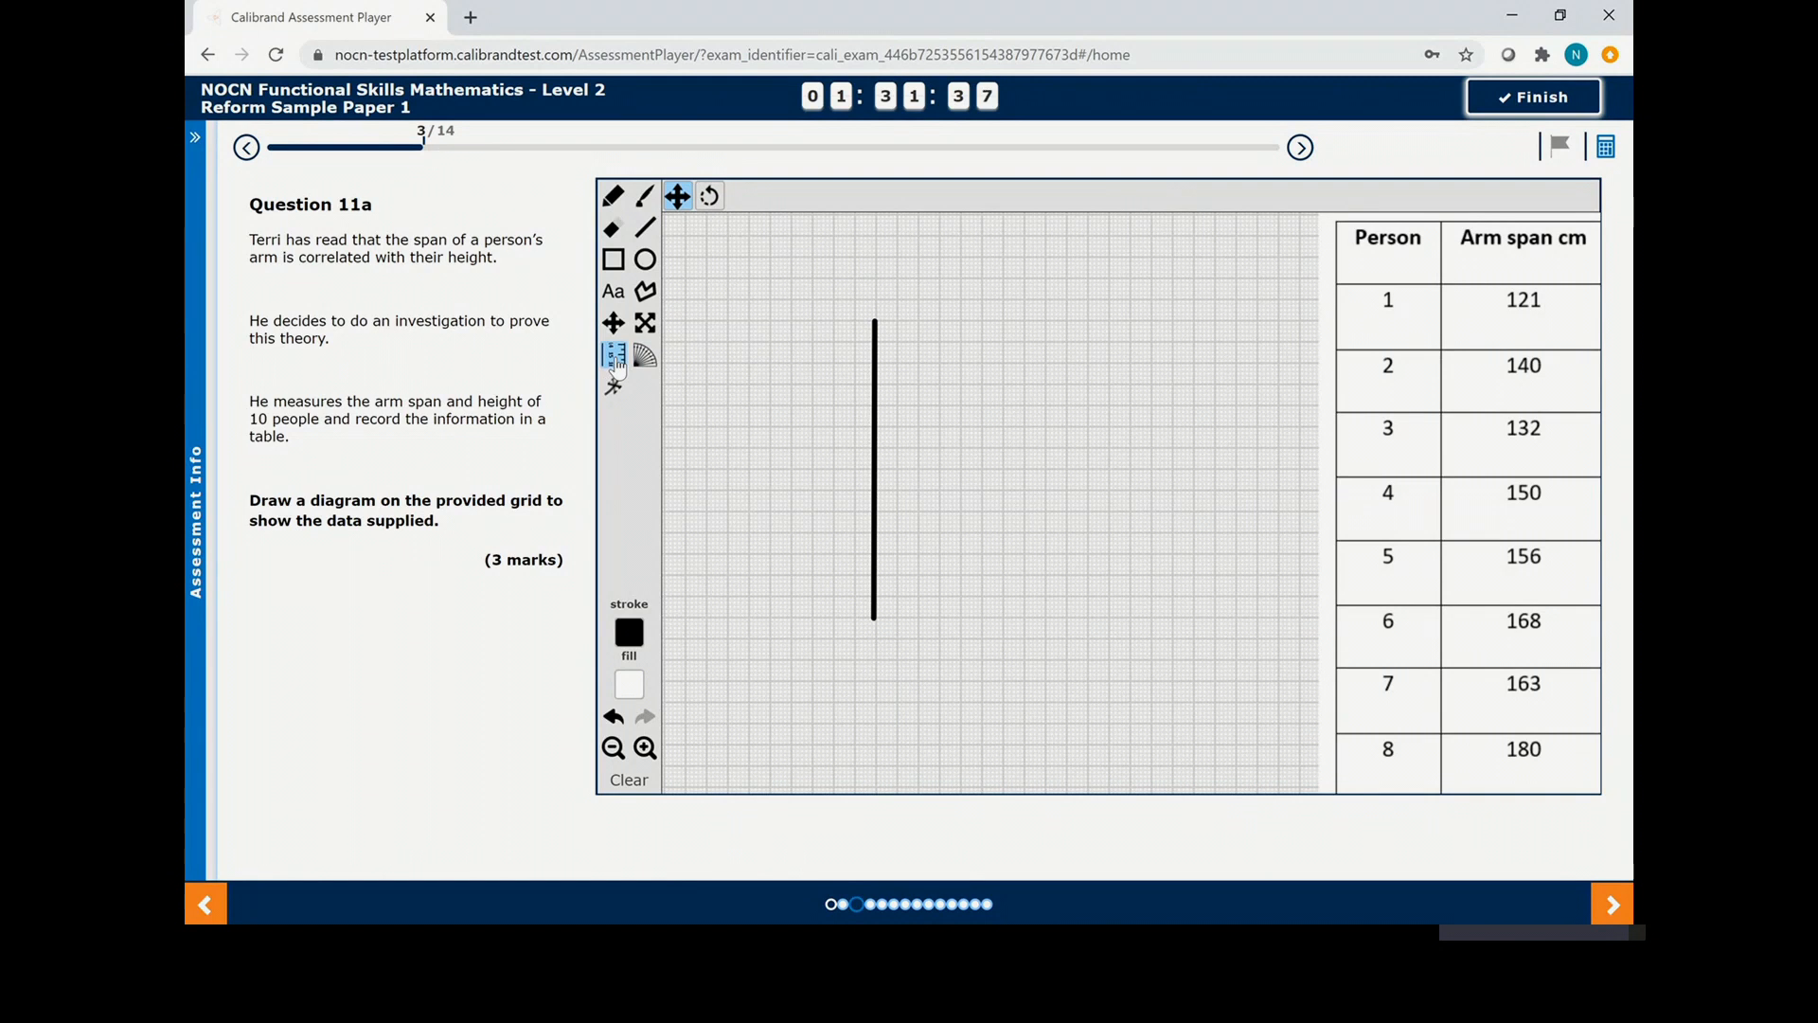
Flag Question 11a for review and request to finish the assessment.
left_click(1559, 145)
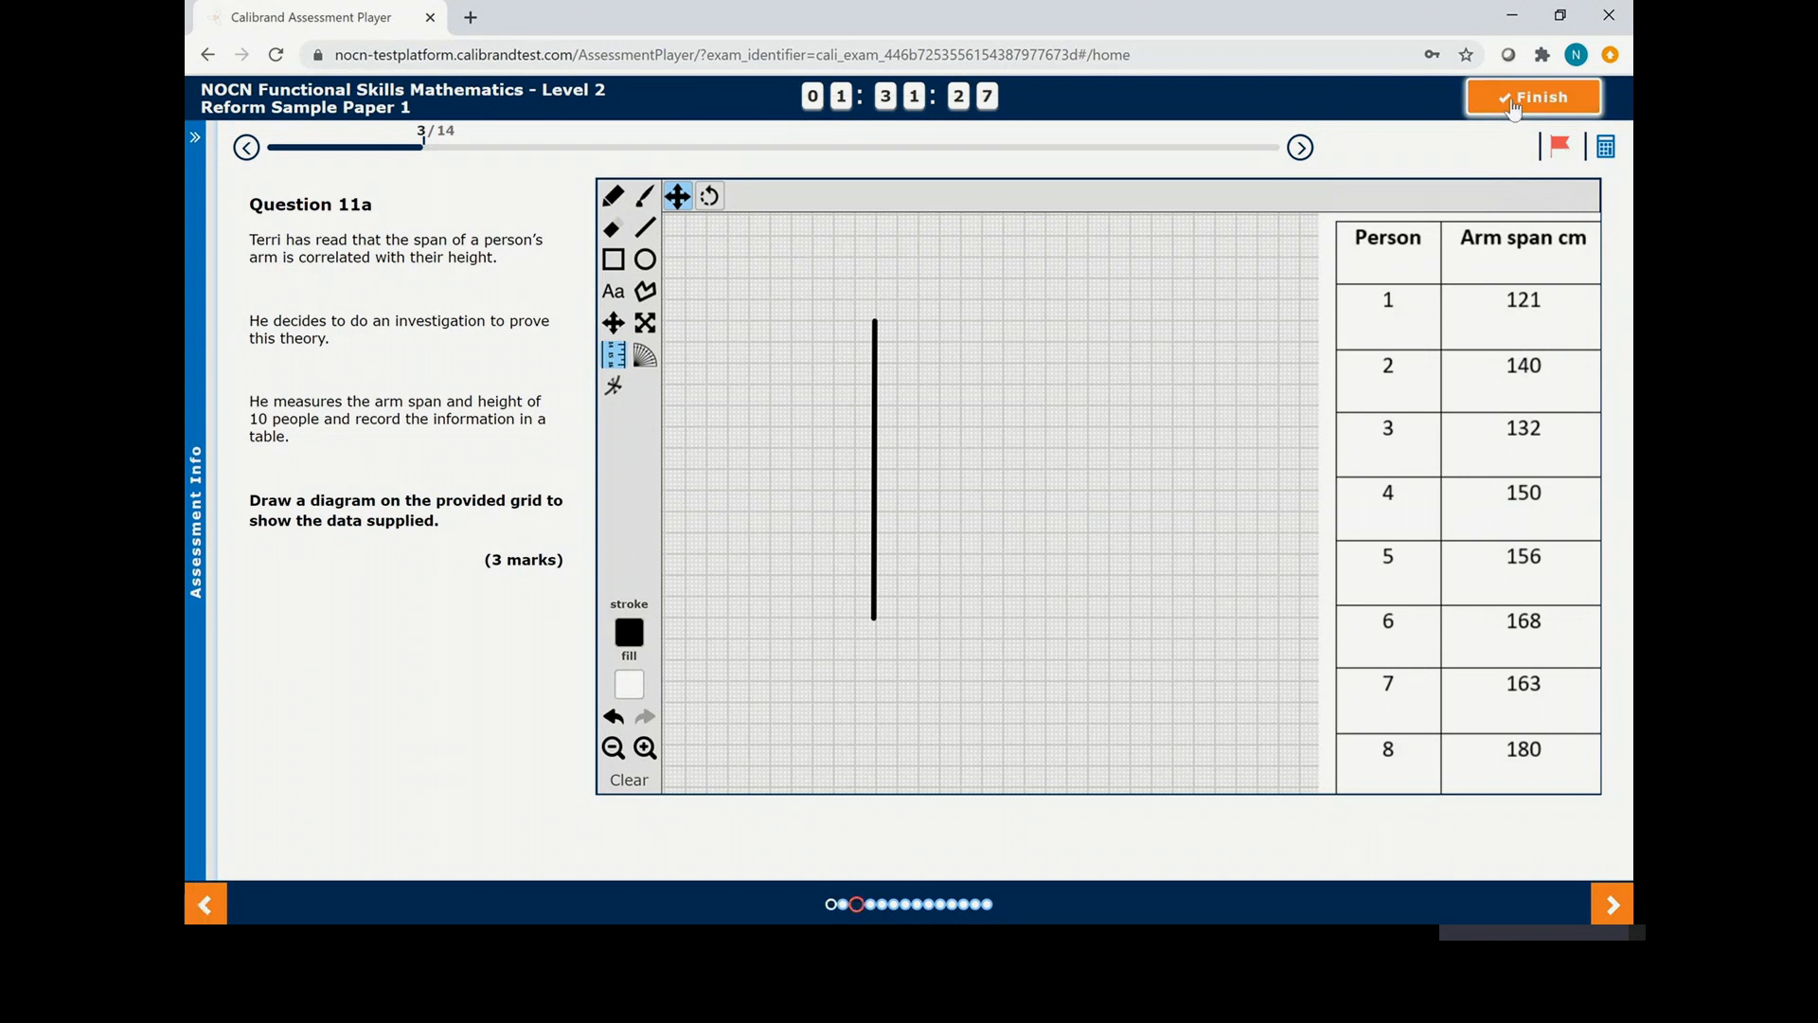
left_click(1533, 97)
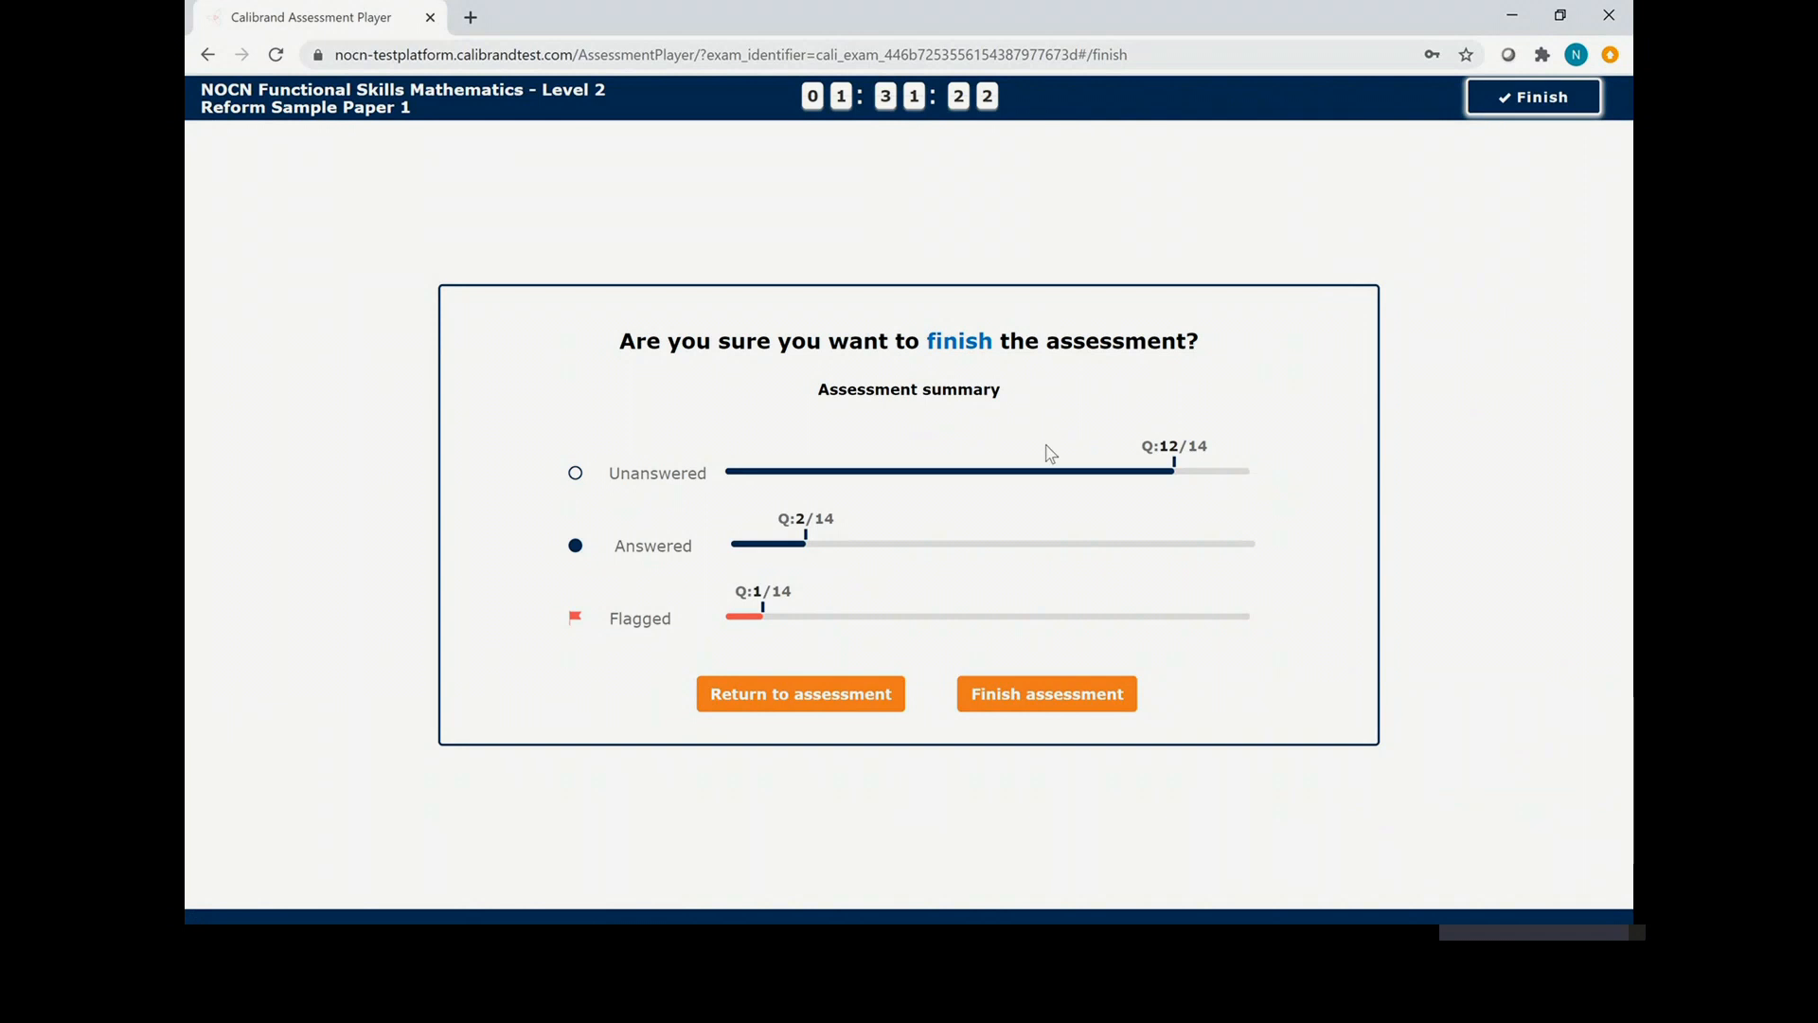
mouse_move(883, 481)
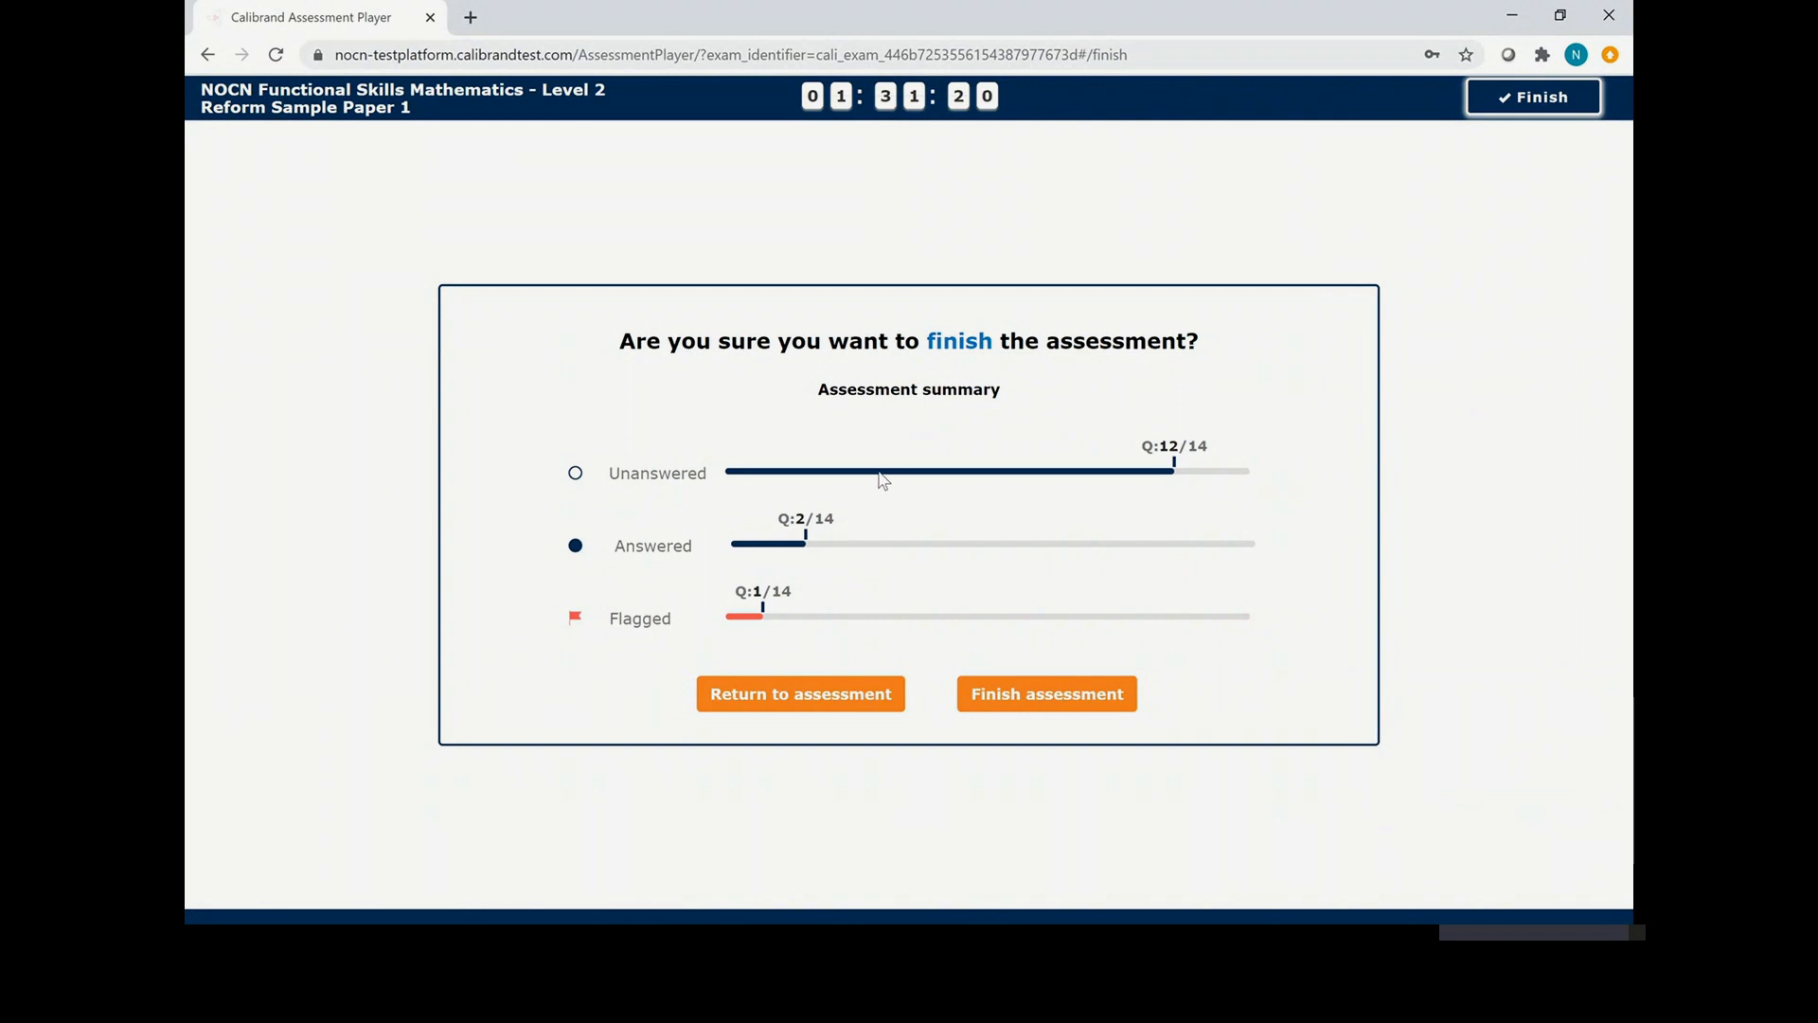
mouse_move(764, 625)
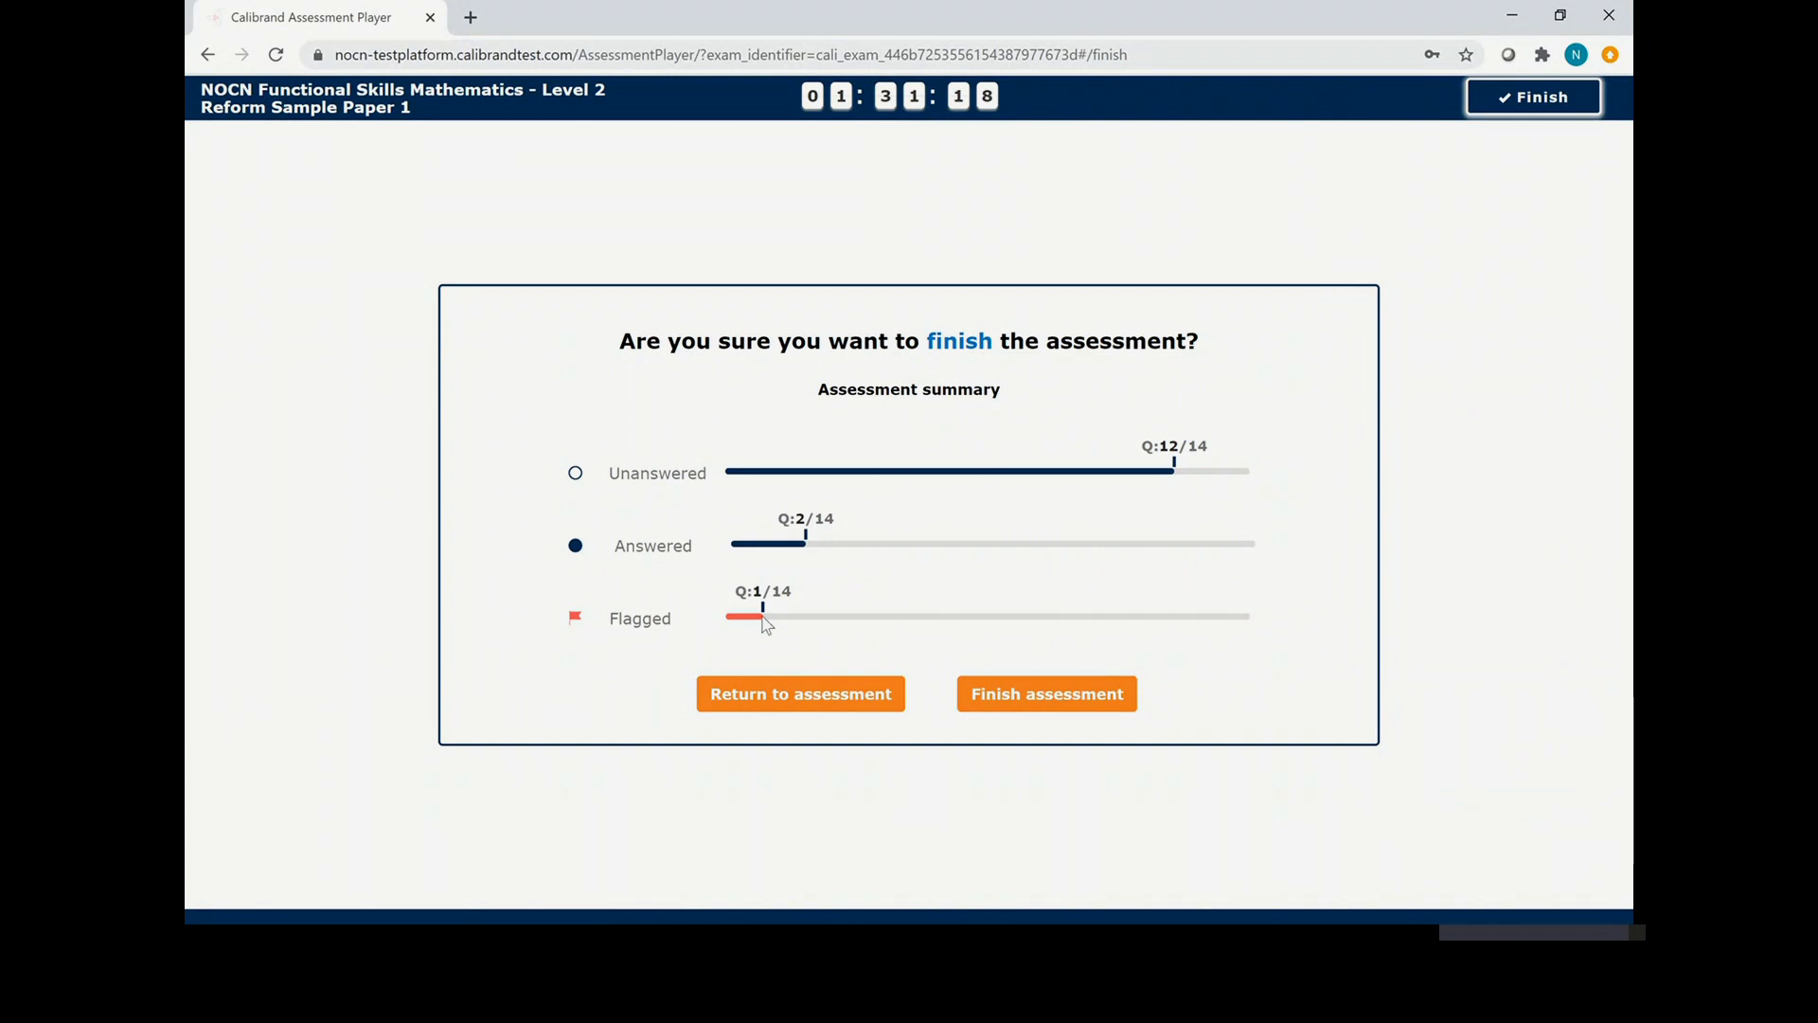
Return to the questions and filter the list by Unanswered, then by Flagged.
left_click(799, 693)
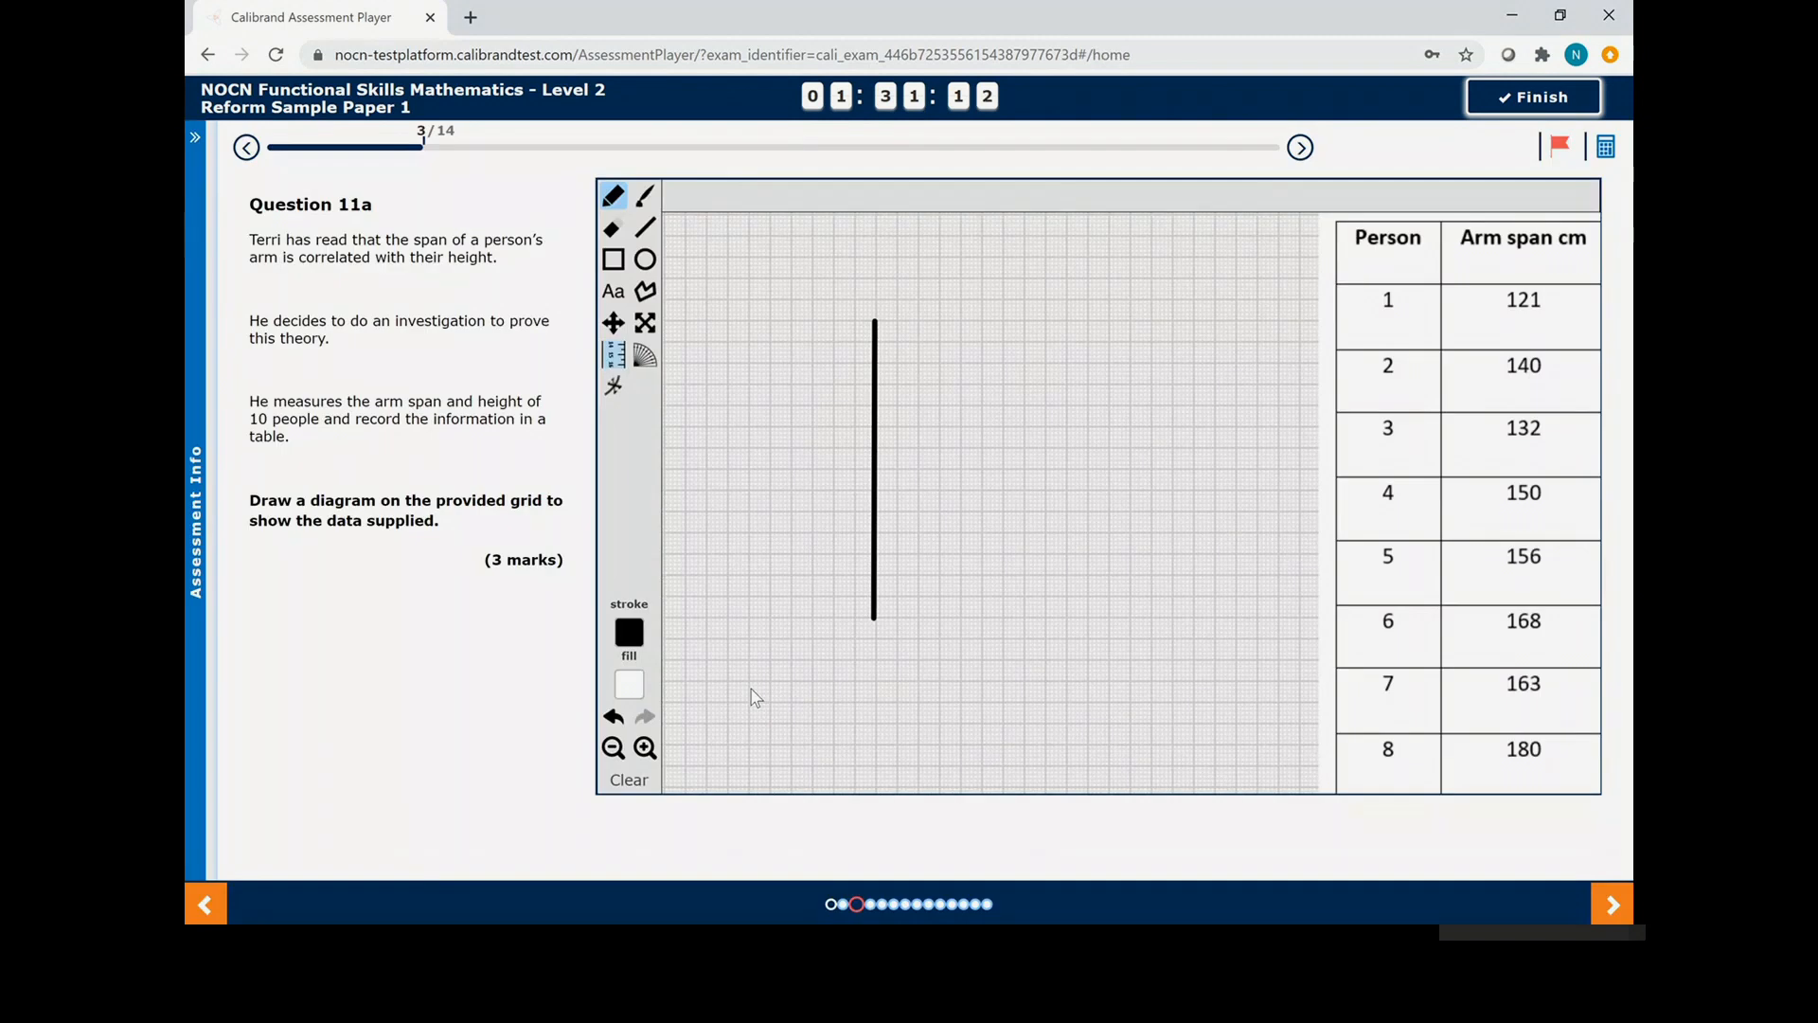
mouse_move(203, 295)
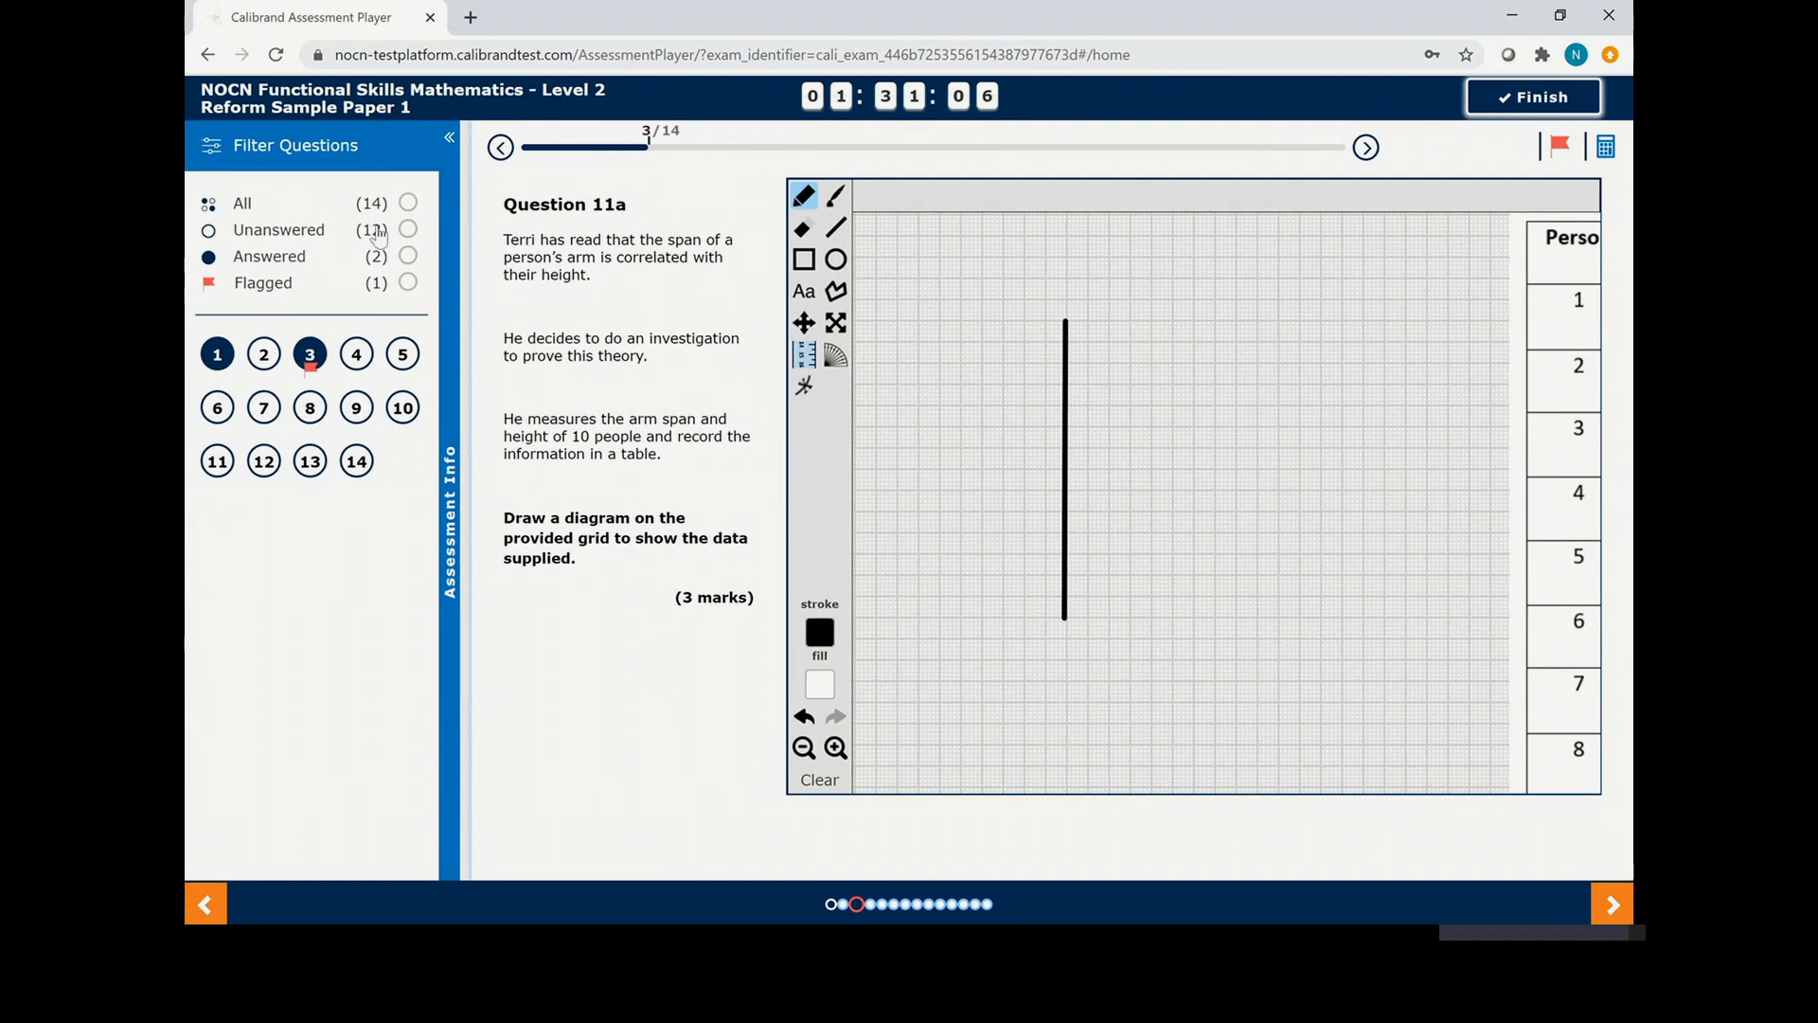
left_click(407, 229)
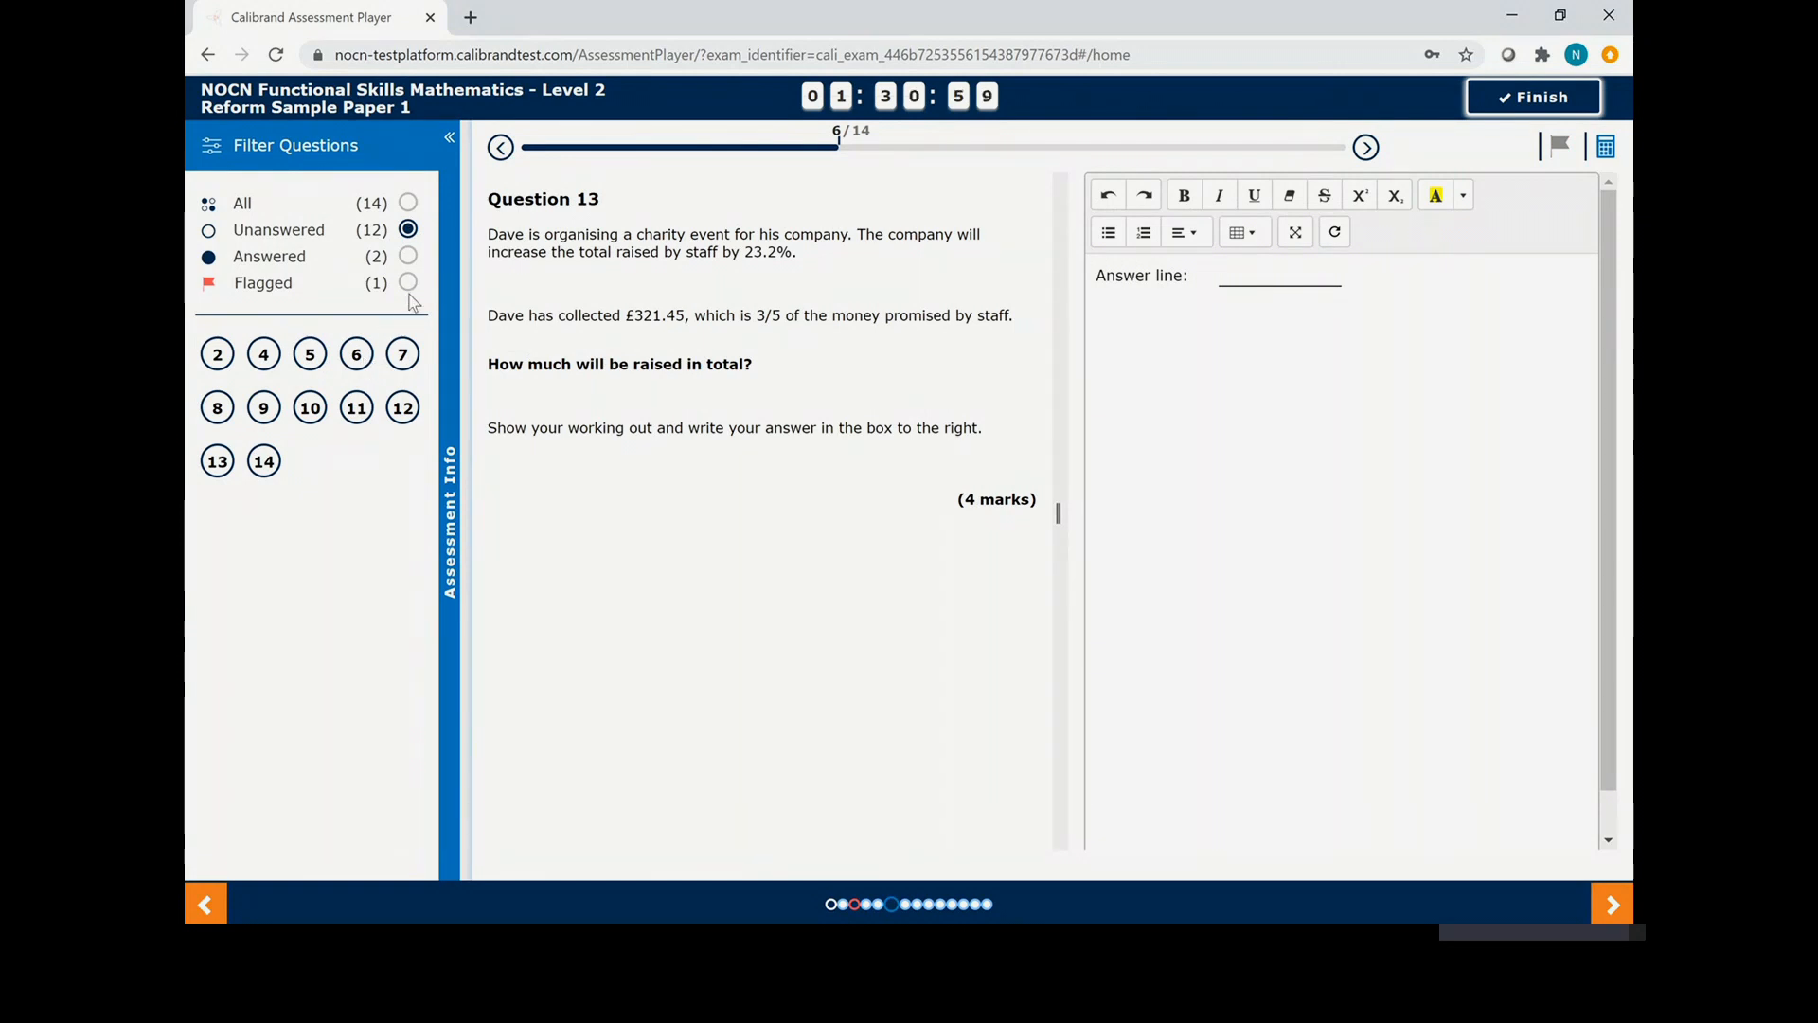
left_click(407, 283)
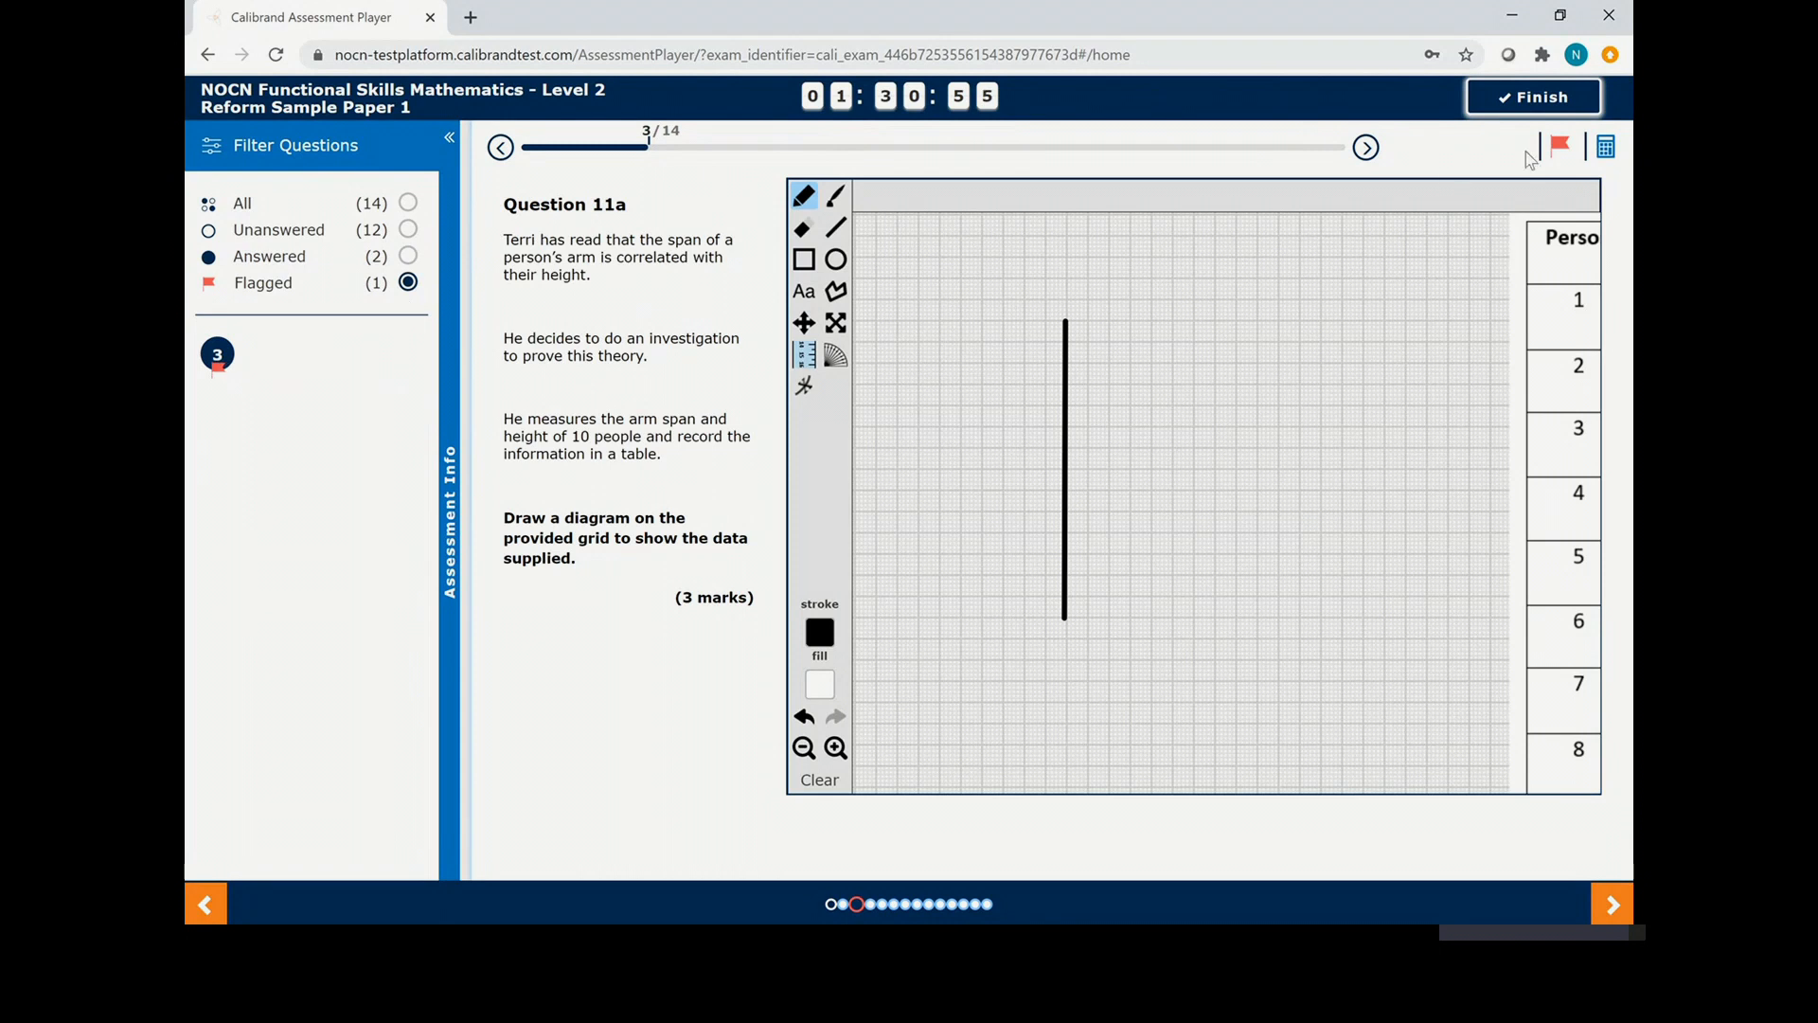
Remove Question 11a's flag and request to finish, giving 2 answered and 0 flagged.
left_click(1559, 146)
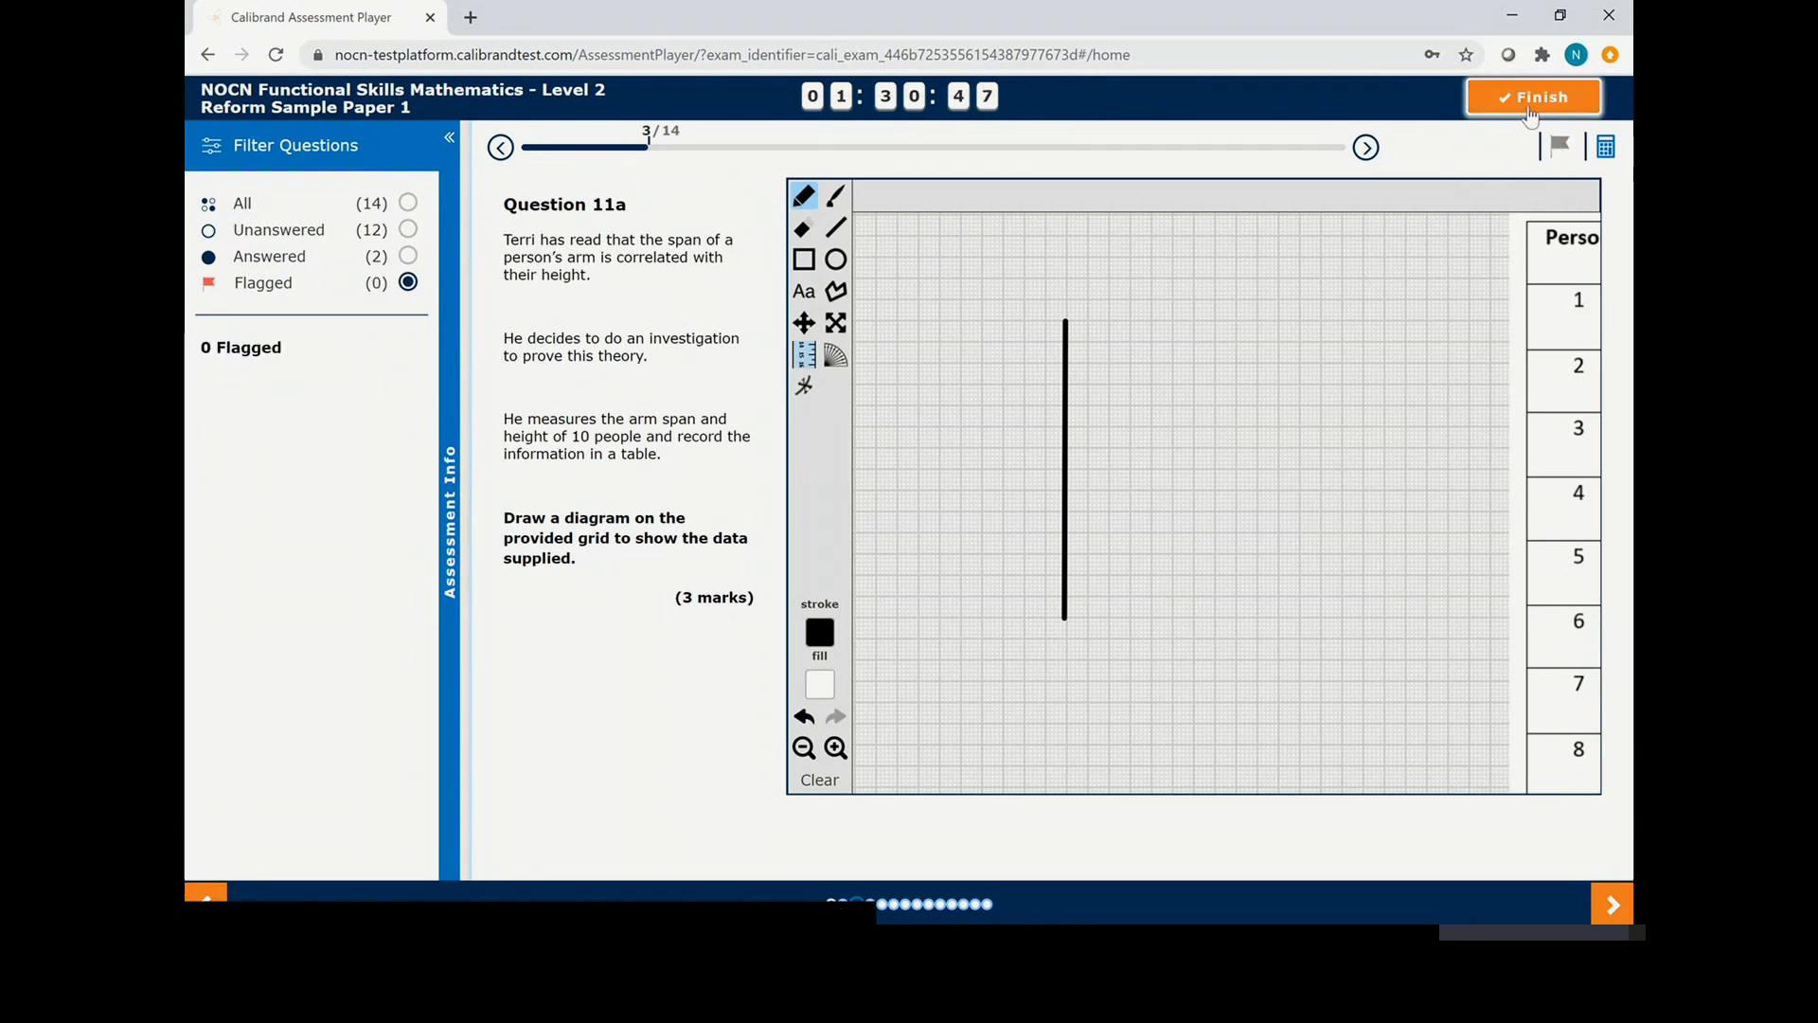
left_click(1532, 96)
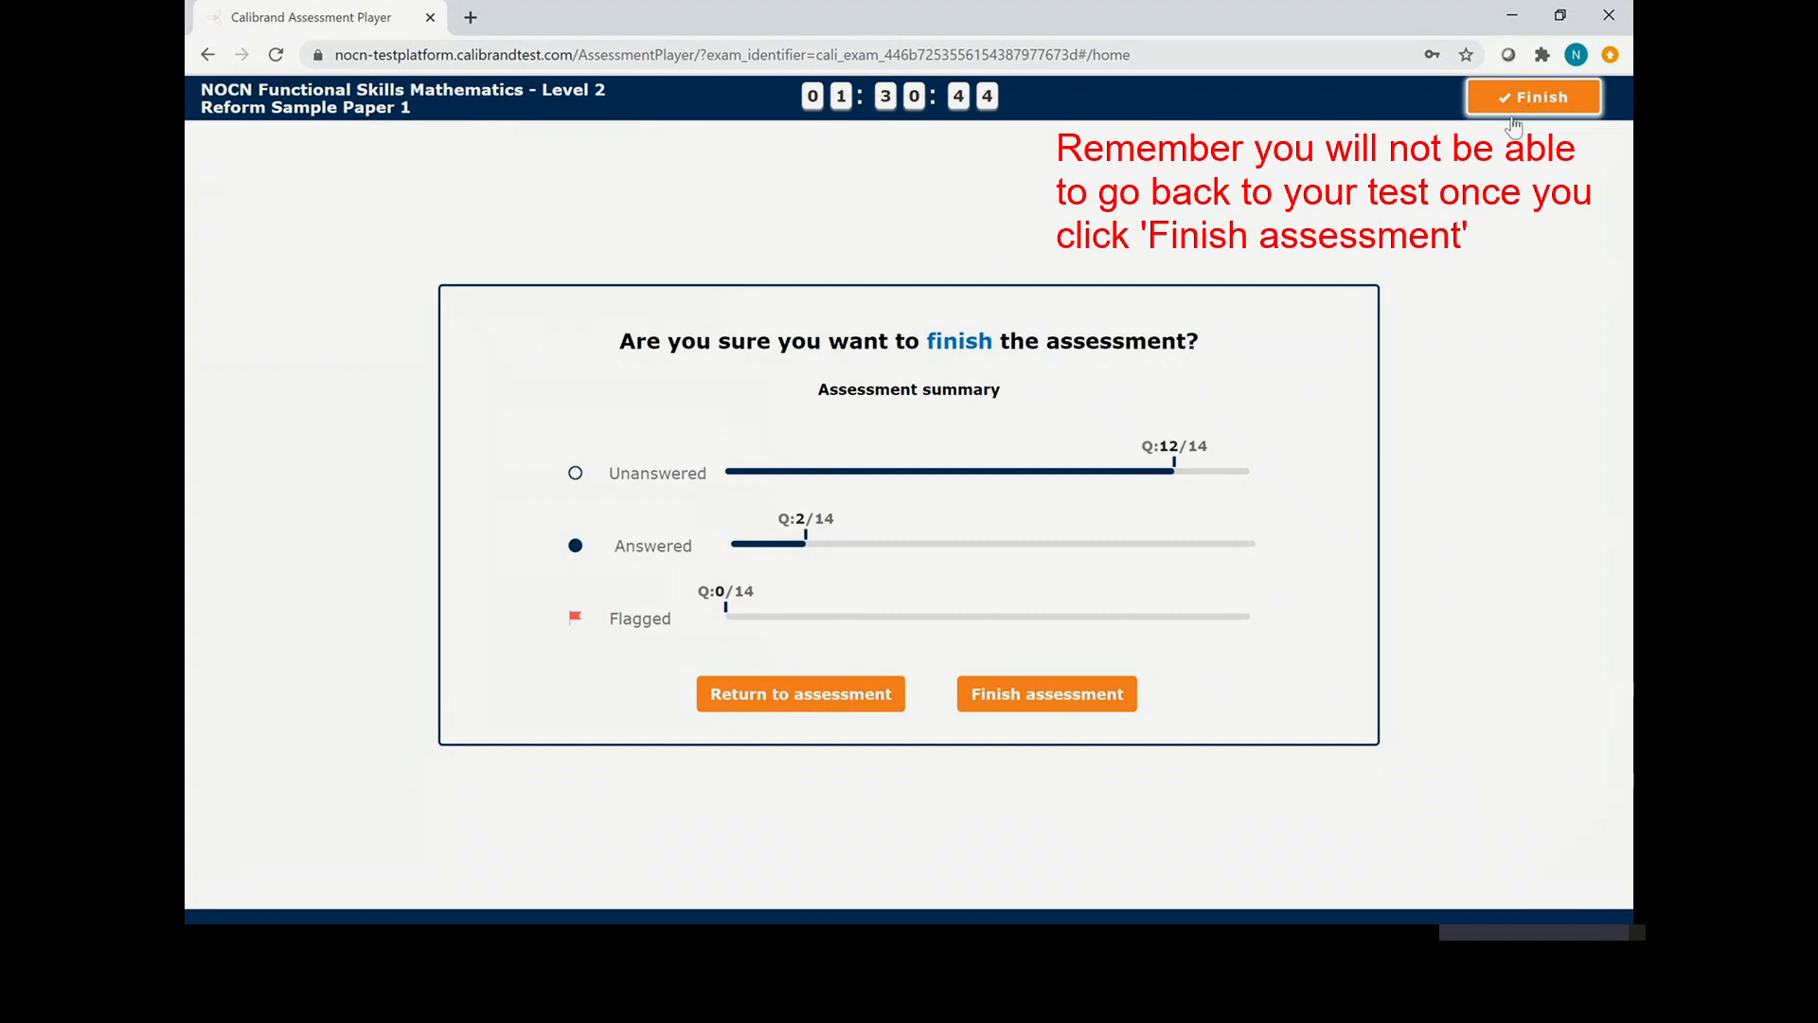